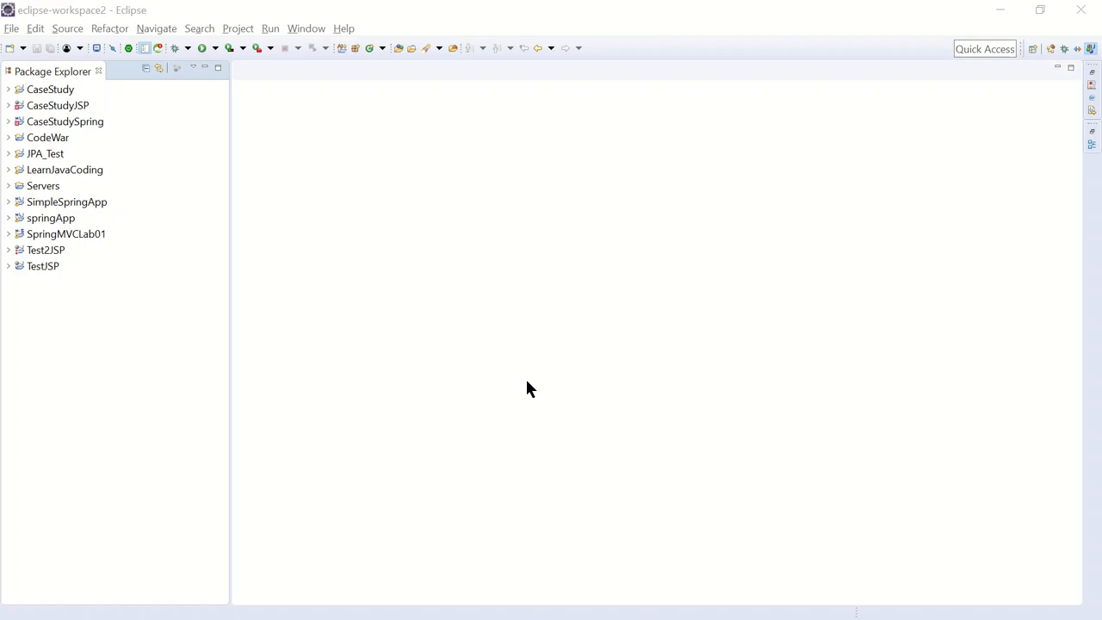
{"action": "mouse_move", "coordinate": [134, 162]}
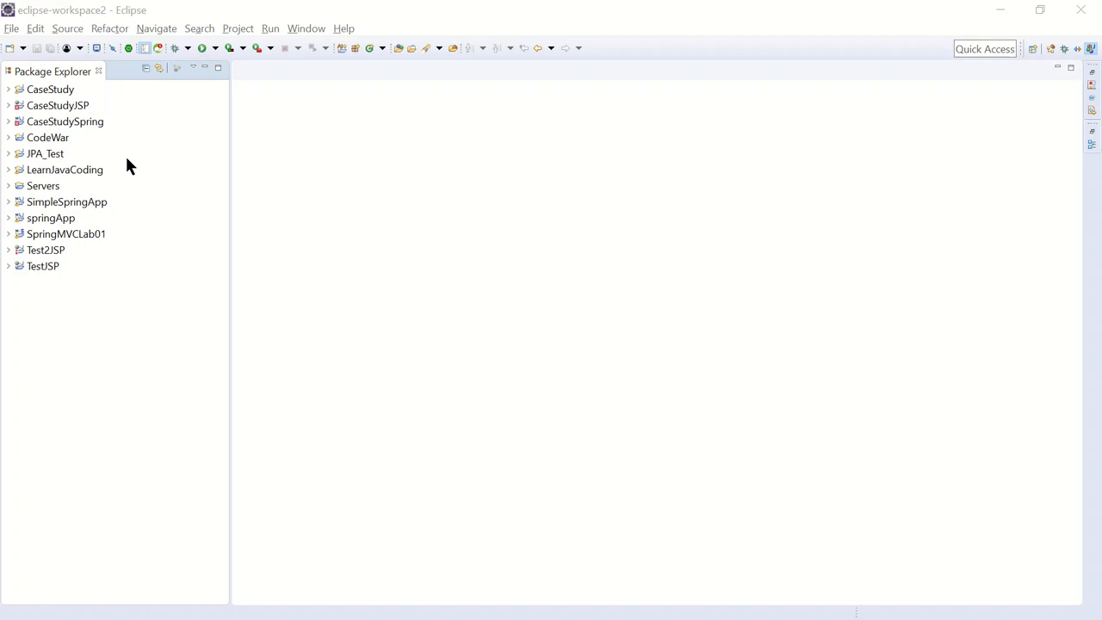
Expand the LearnJavaCoding project in Package Explorer to reveal src and the JRE library
{"action": "left_click", "coordinate": [9, 171]}
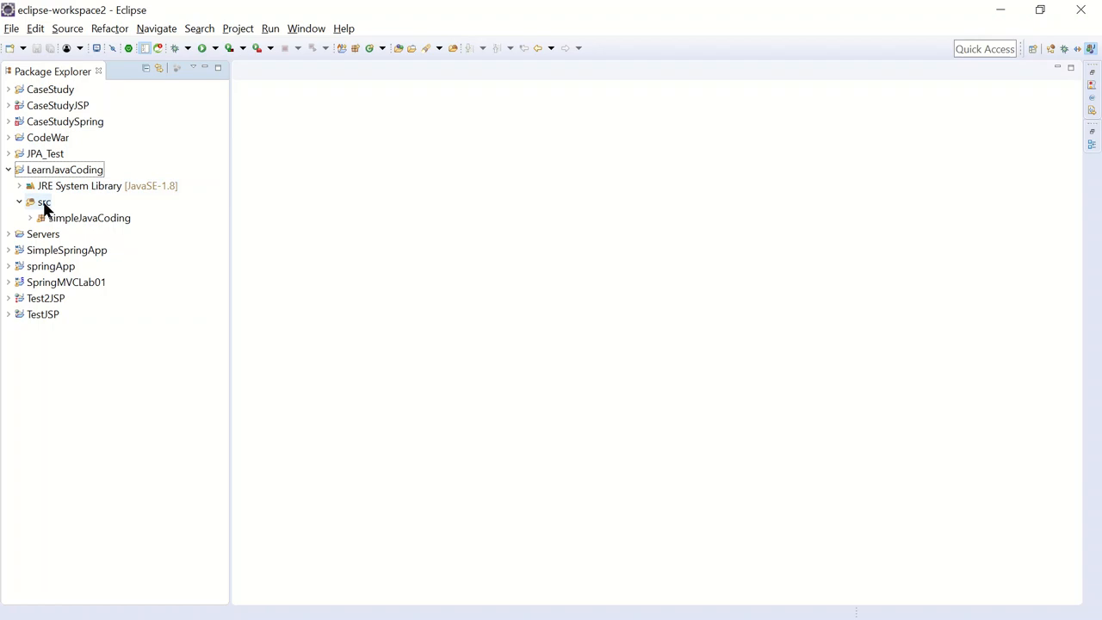
Create a new package specialTopics.stringsAndArrays in the src folder
{"action": "right_click", "coordinate": [44, 202]}
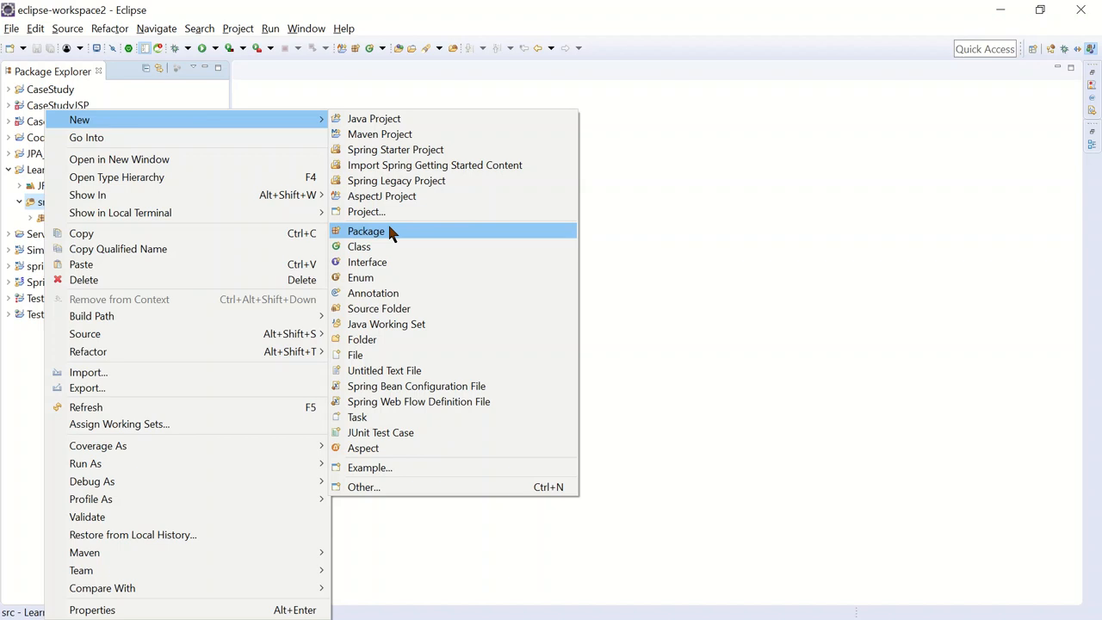
{"action": "left_click", "coordinate": [366, 231]}
{"action": "type", "text": "spe"}
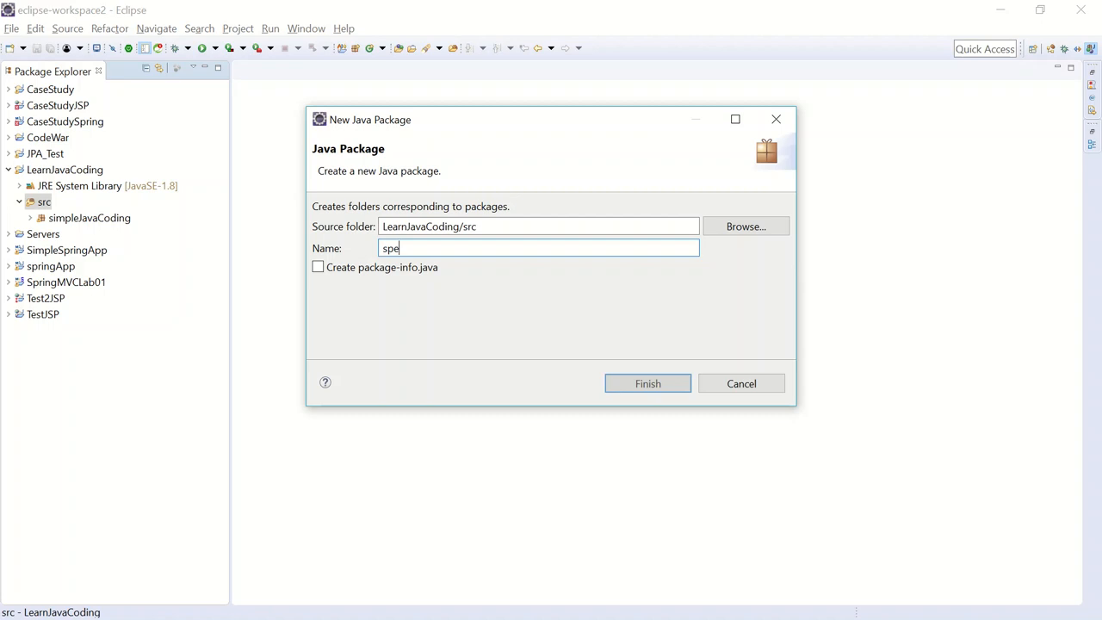
{"action": "type", "text": "cialTopics"}
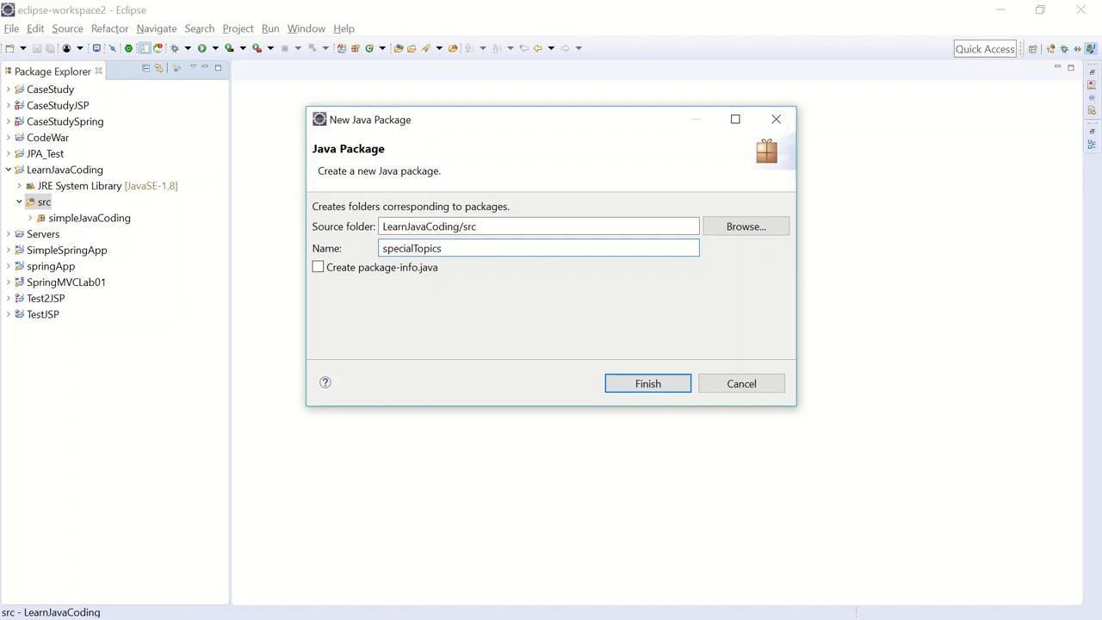
{"action": "type", "text": "."}
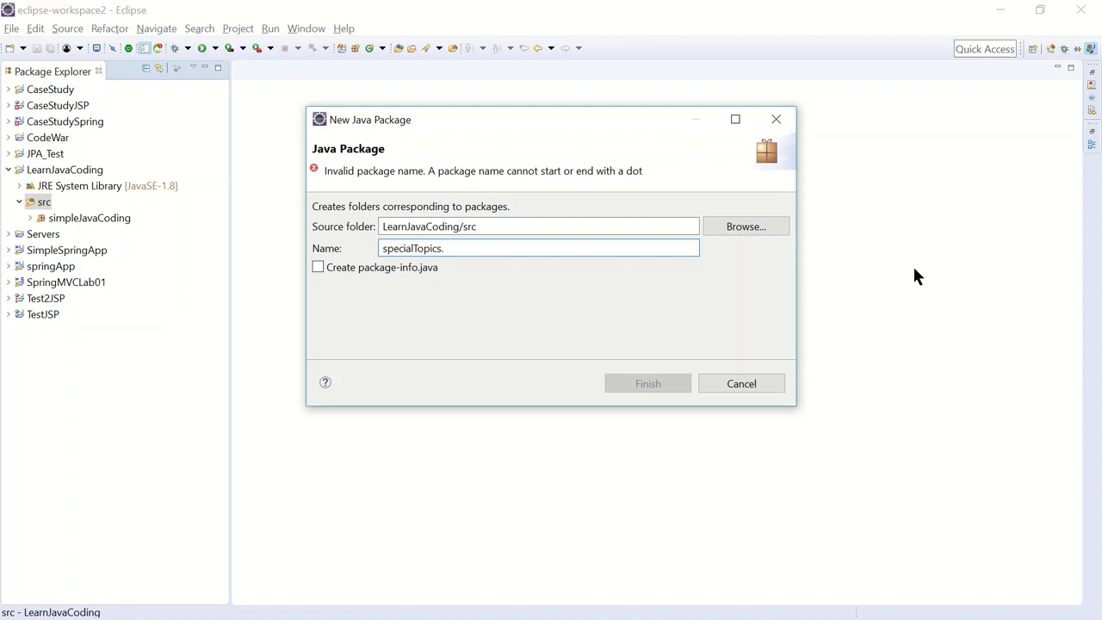
{"action": "type", "text": "stringsan"}
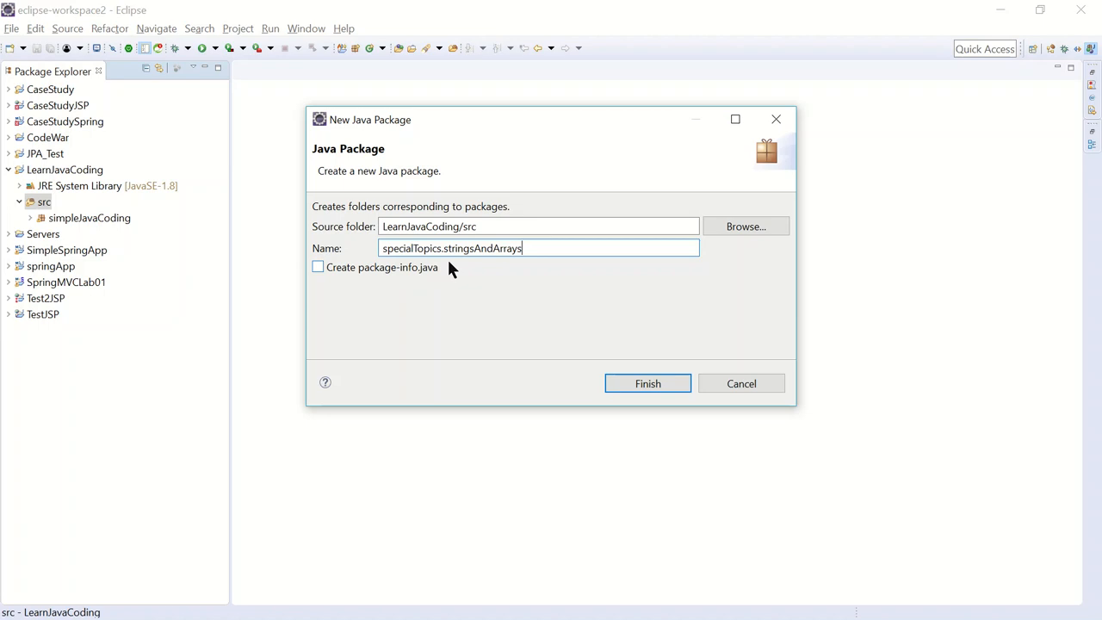
{"action": "mouse_move", "coordinate": [508, 292]}
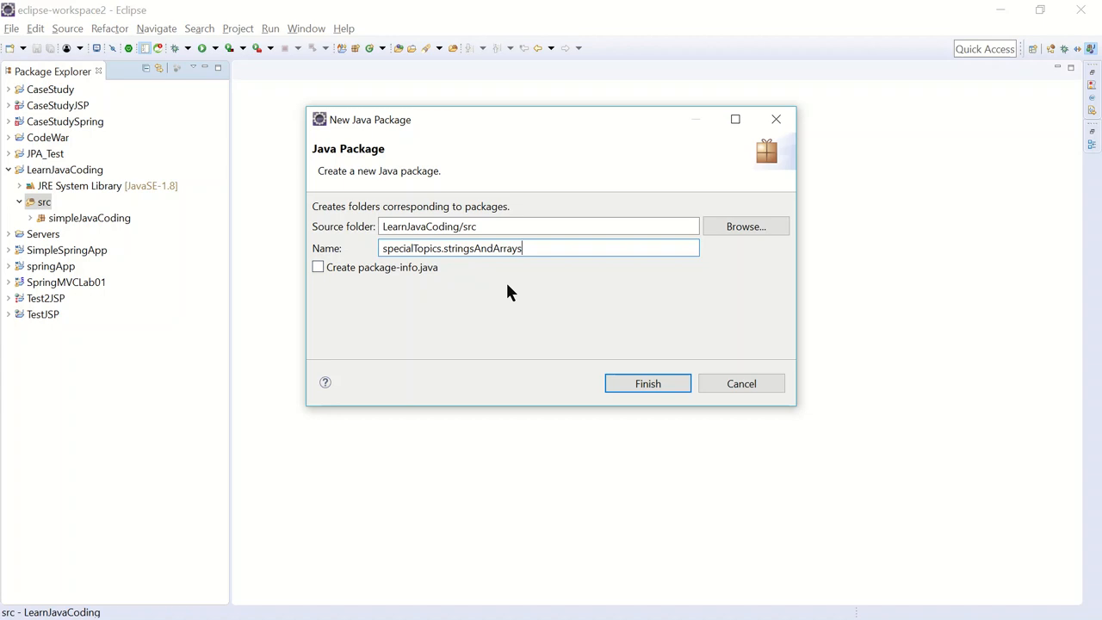
{"action": "left_click", "coordinate": [648, 382]}
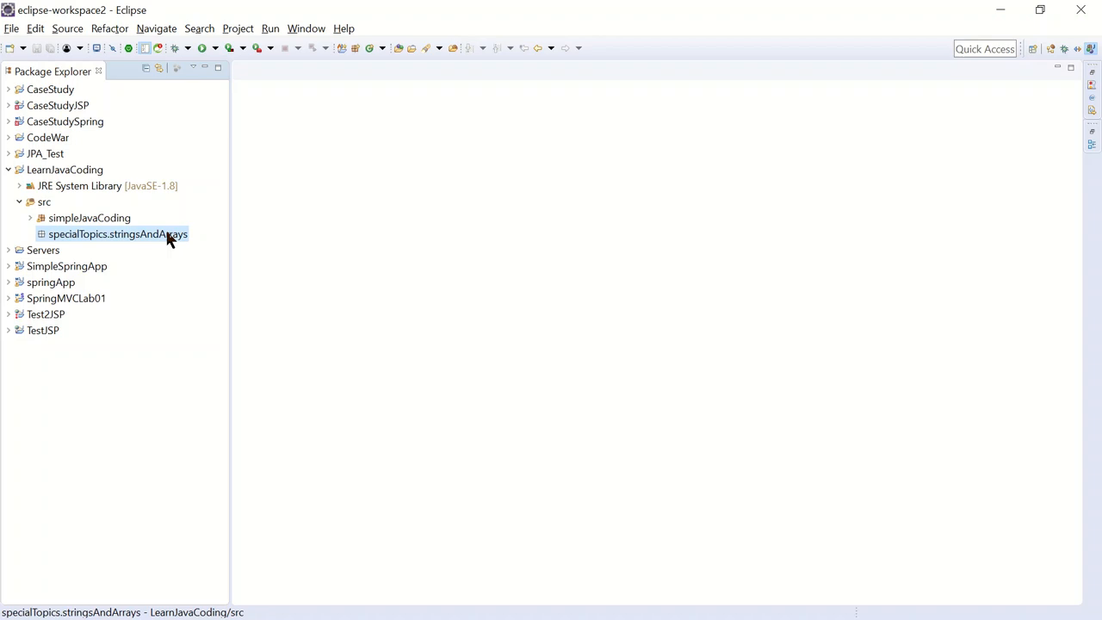
Create class ParseCommaDelimitedStrings in the package with a main method stub
{"action": "right_click", "coordinate": [117, 234]}
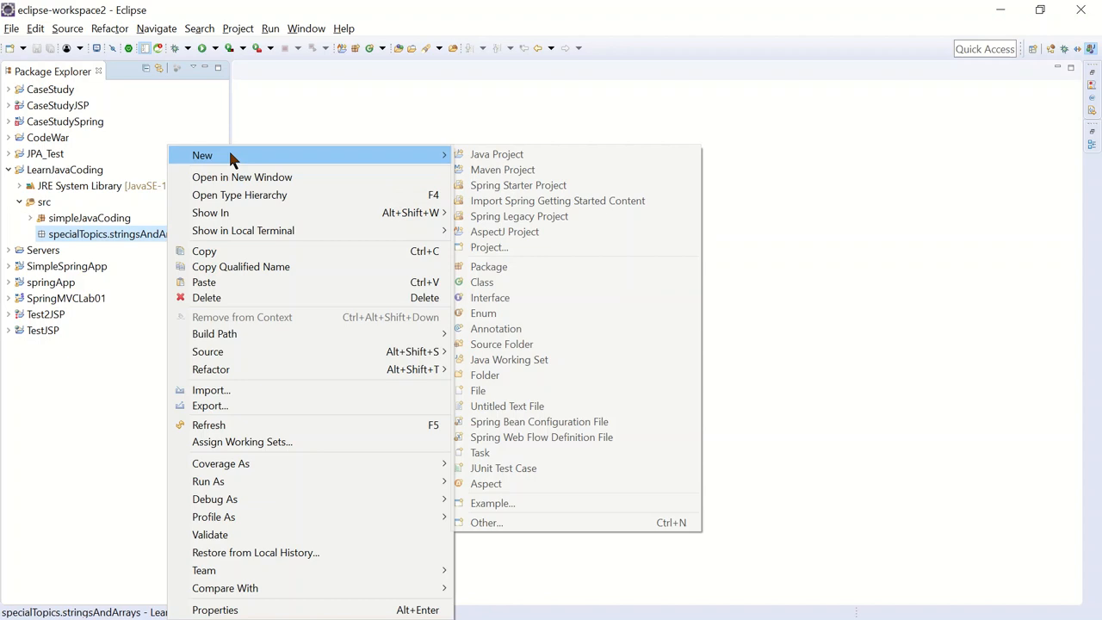
{"action": "left_click", "coordinate": [482, 282]}
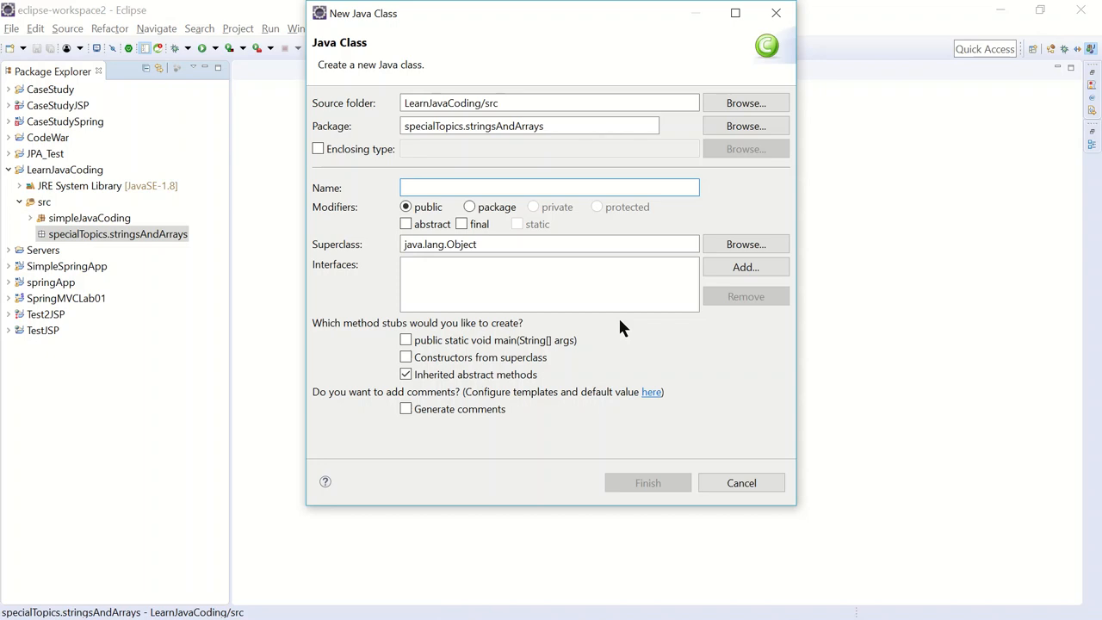
{"action": "type", "text": "P"}
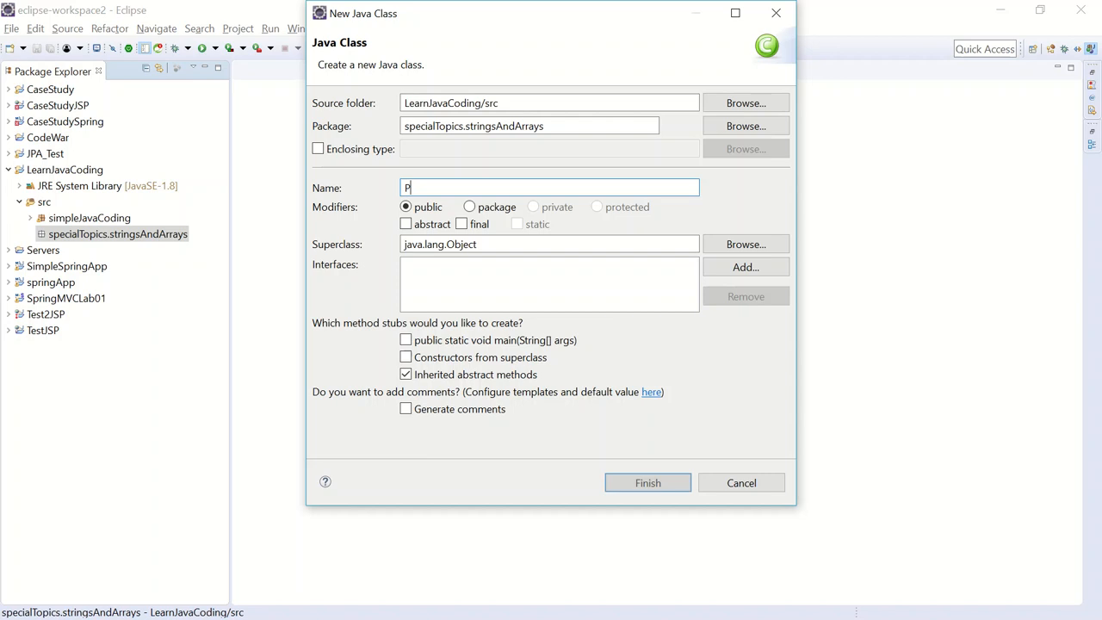
{"action": "type", "text": "arseCommaDeli"}
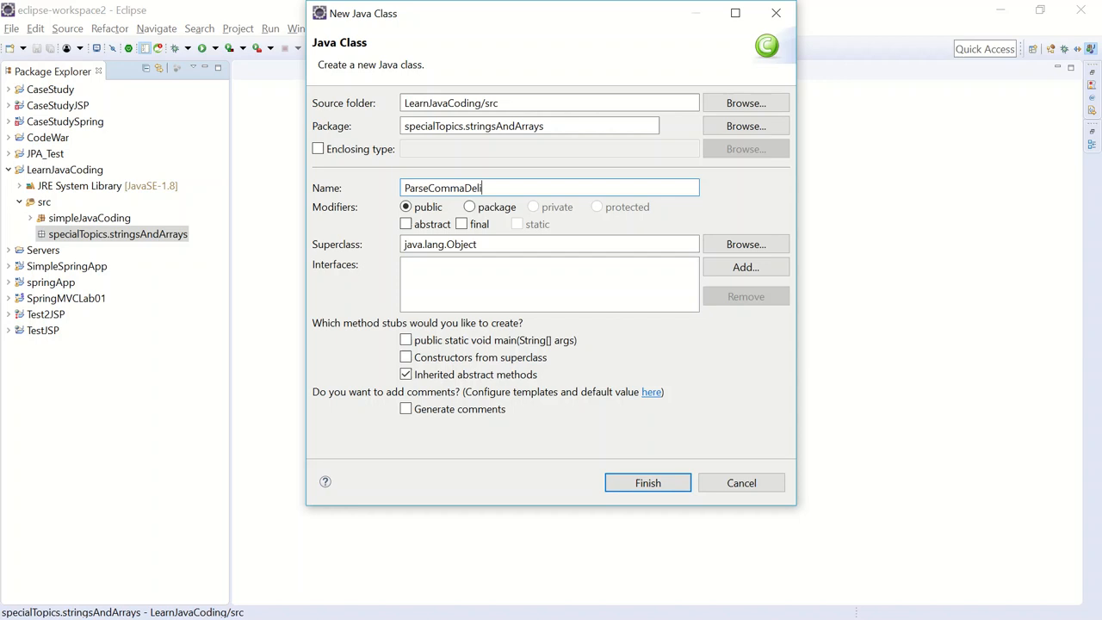
{"action": "type", "text": "imitedStrings"}
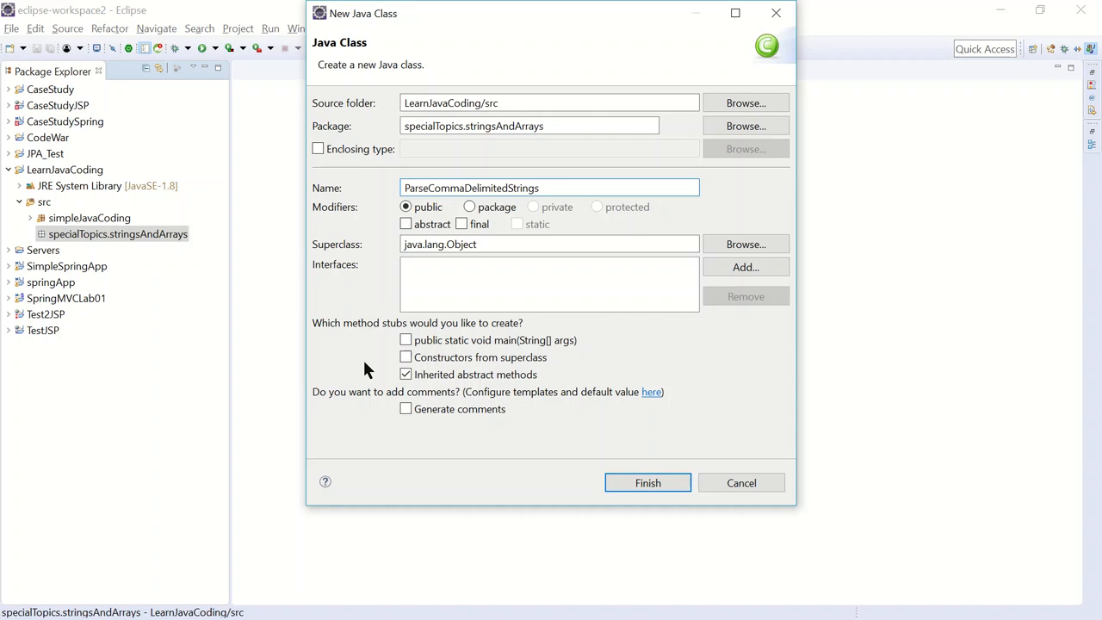
{"action": "left_click", "coordinate": [647, 482]}
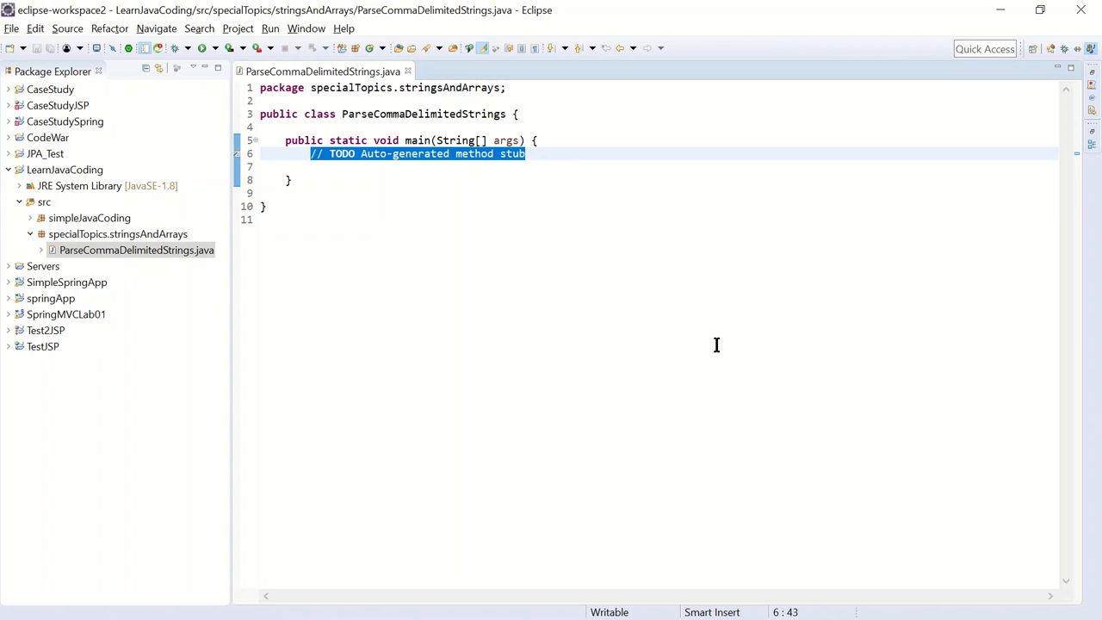
Write Scanner sc = new Scanner(System.in); inside main
{"action": "type", "text": "Scan"}
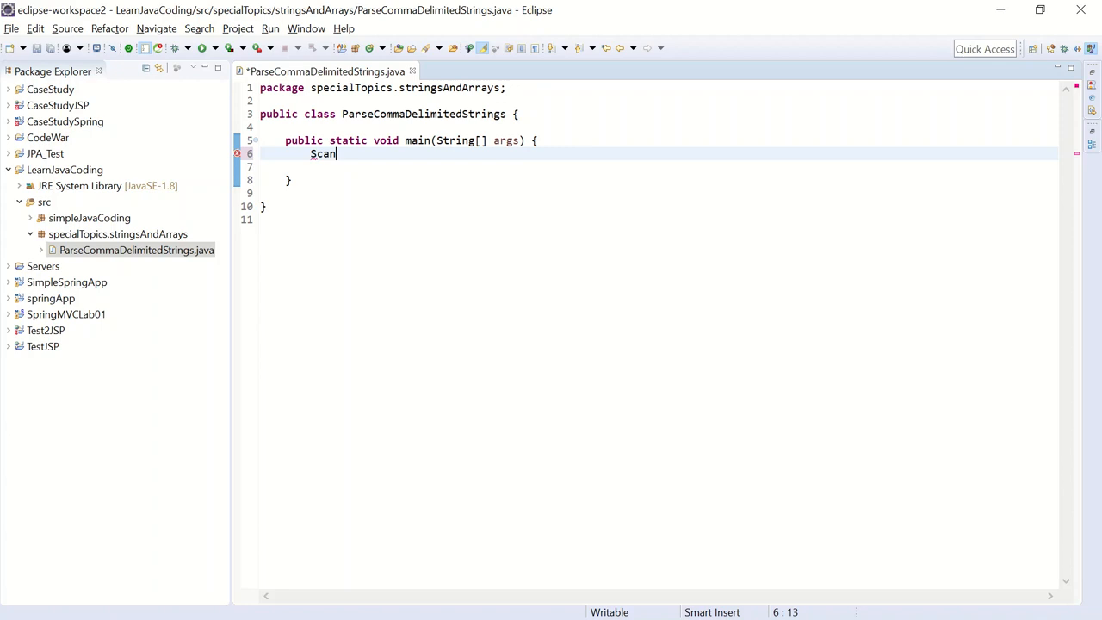
{"action": "type", "text": "ner sc = new"}
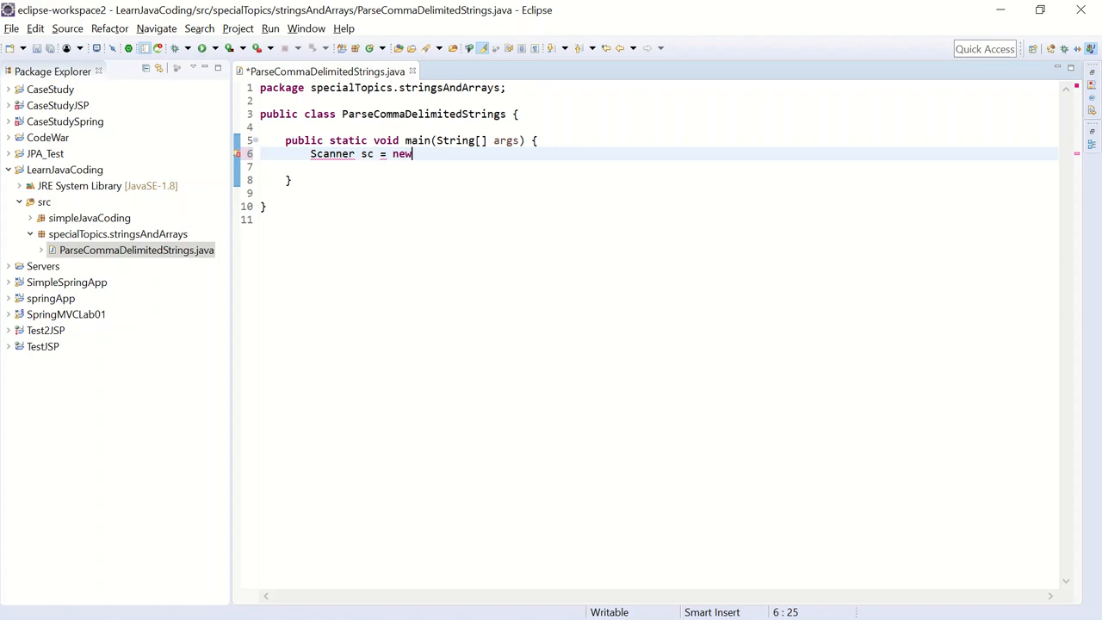
{"action": "type", "text": "Scanner"}
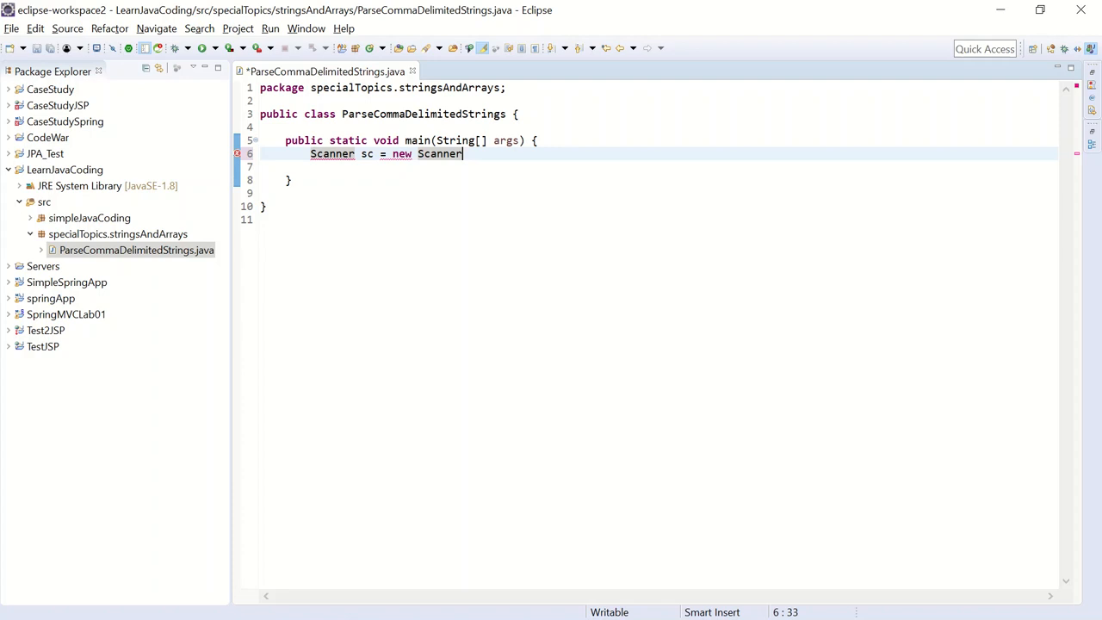
{"action": "type", "text": "(Sys)"}
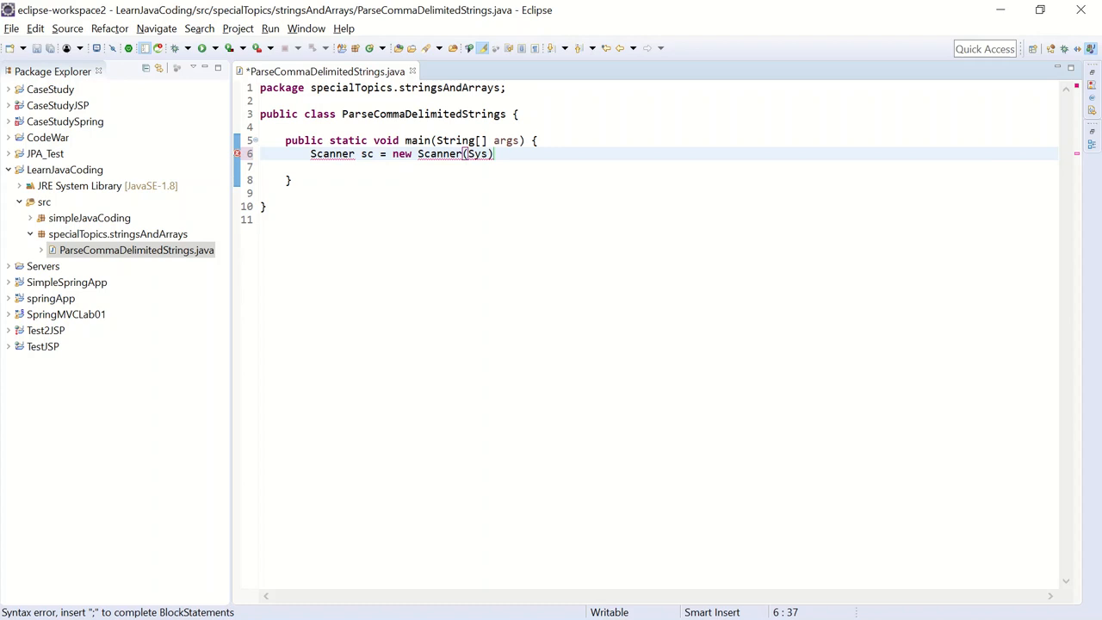
{"action": "type", "text": "tem."}
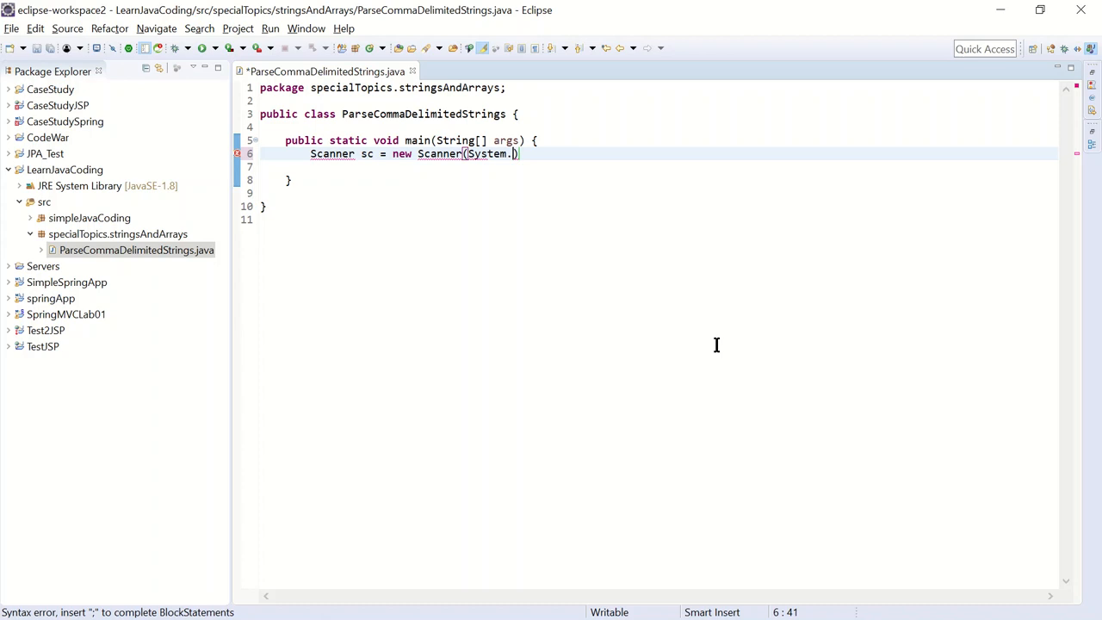
{"action": "type", "text": "in);"}
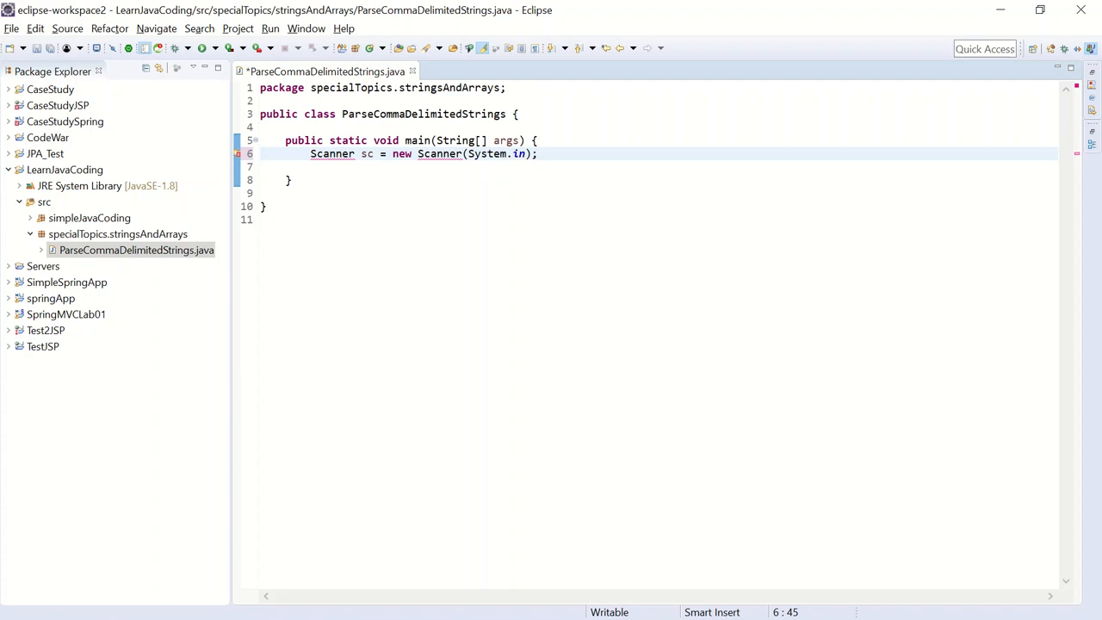
Declare String input; on the next line
{"action": "key", "text": "Return"}
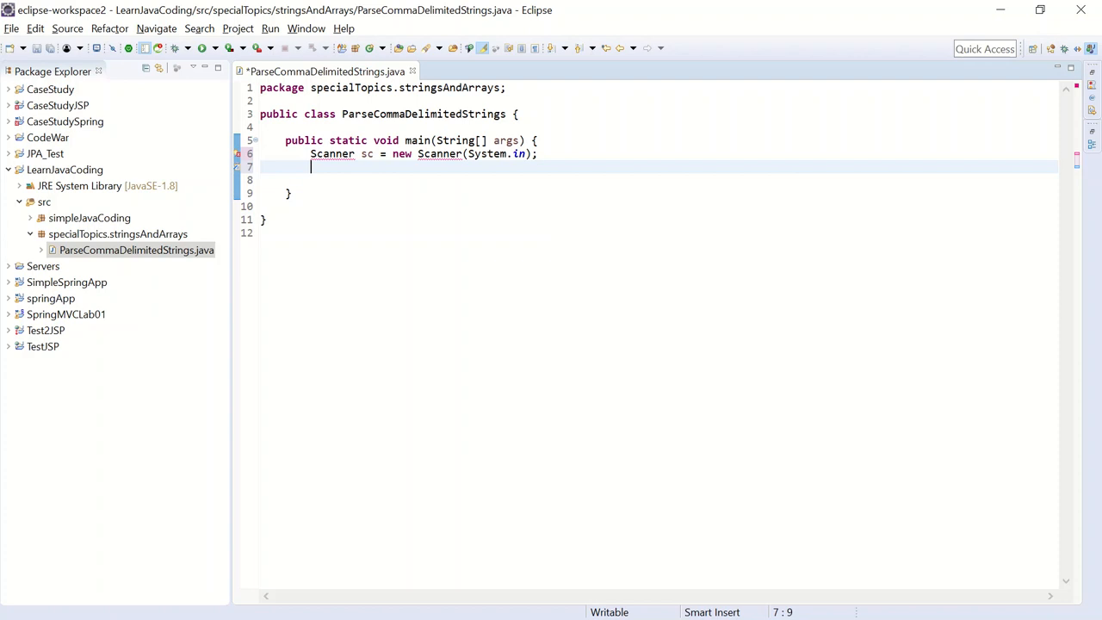
{"action": "type", "text": "String input"}
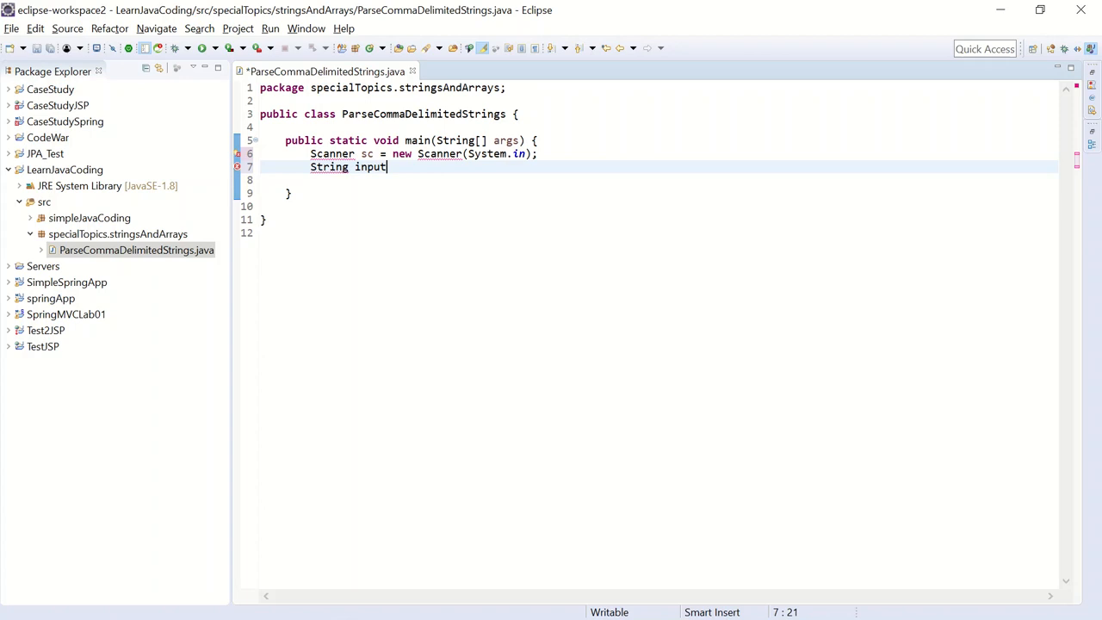
{"action": "type", "text": ";"}
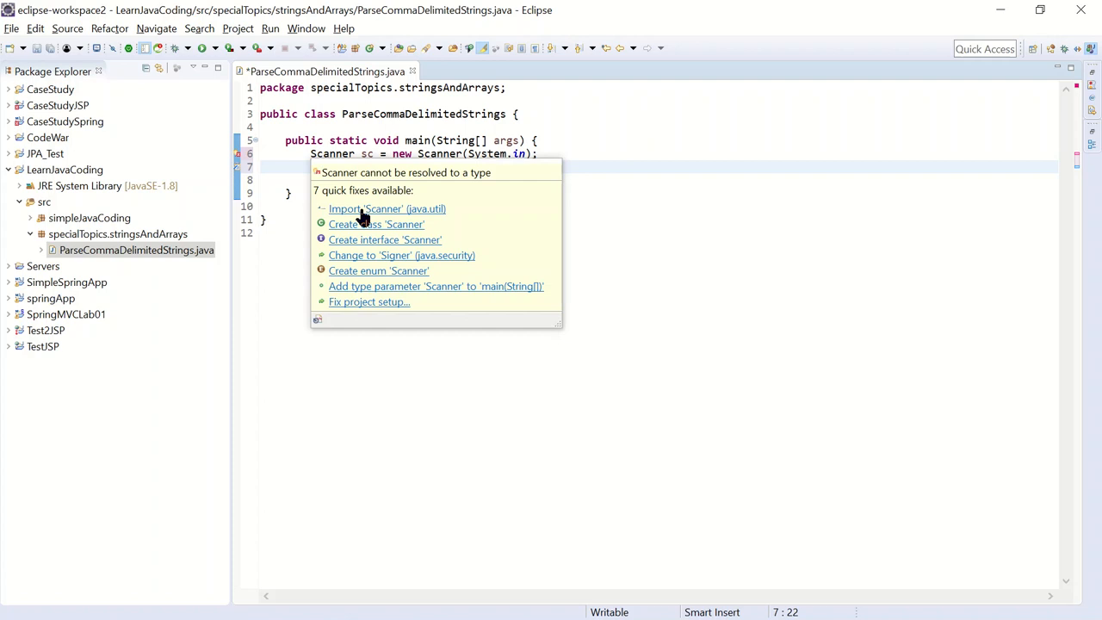
Import java.util.Scanner and add sc.close(); at the end of main
{"action": "left_click", "coordinate": [386, 208]}
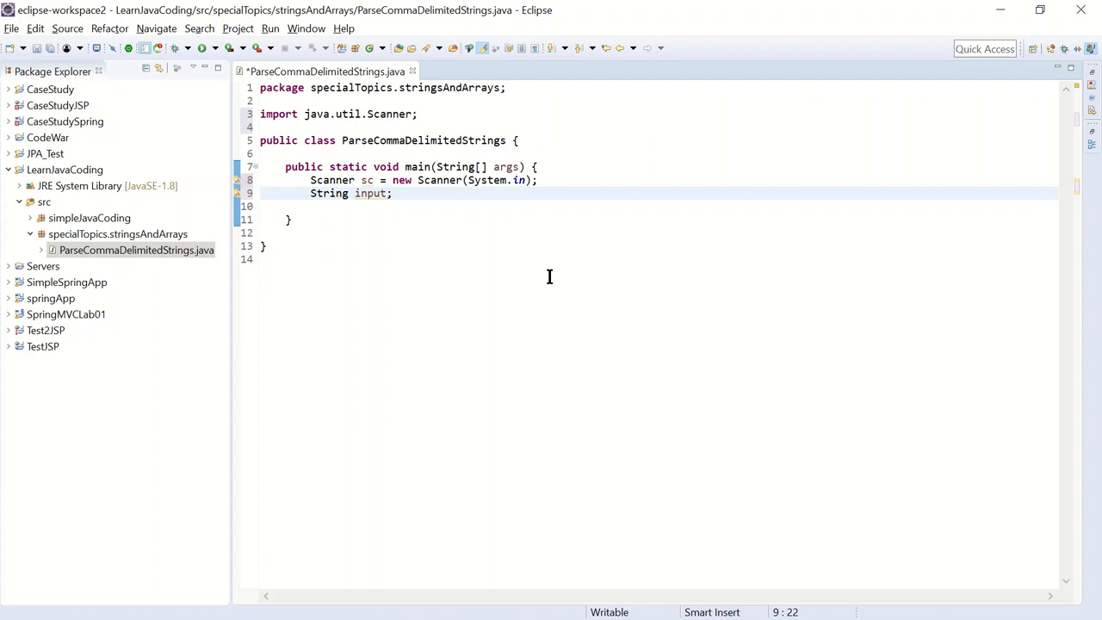
{"action": "key", "text": "Return"}
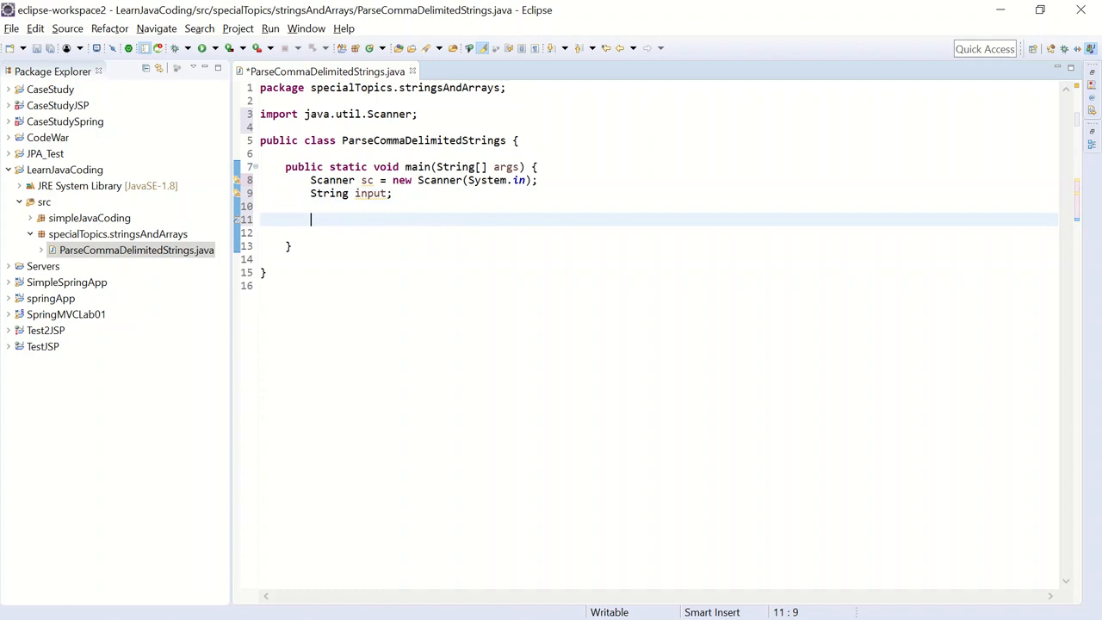
{"action": "type", "text": "sc.close();"}
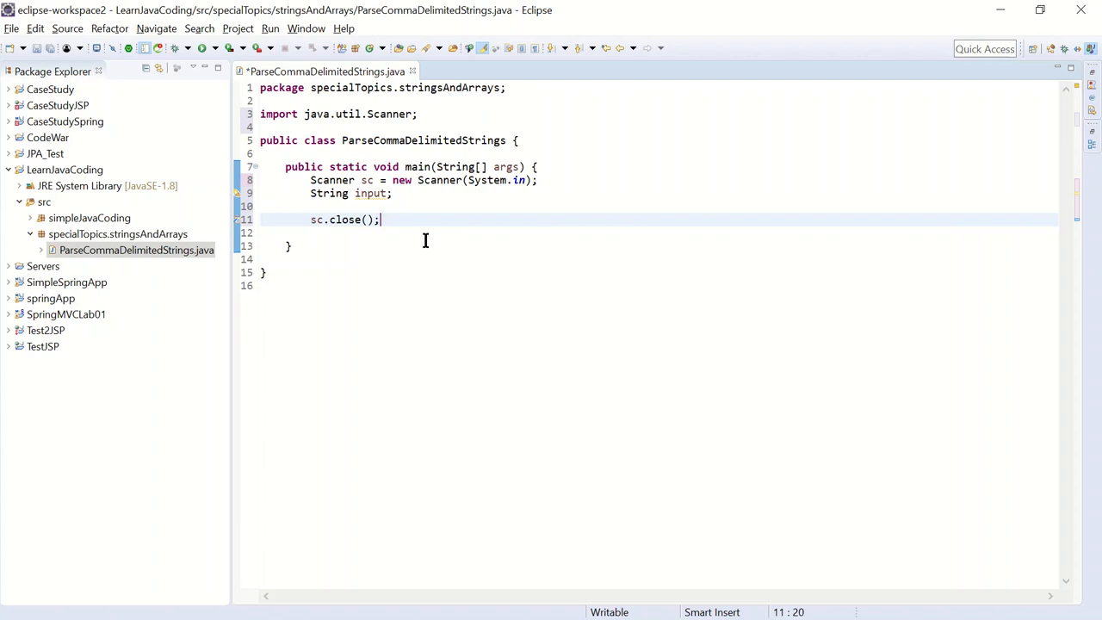
{"action": "left_click", "coordinate": [393, 193]}
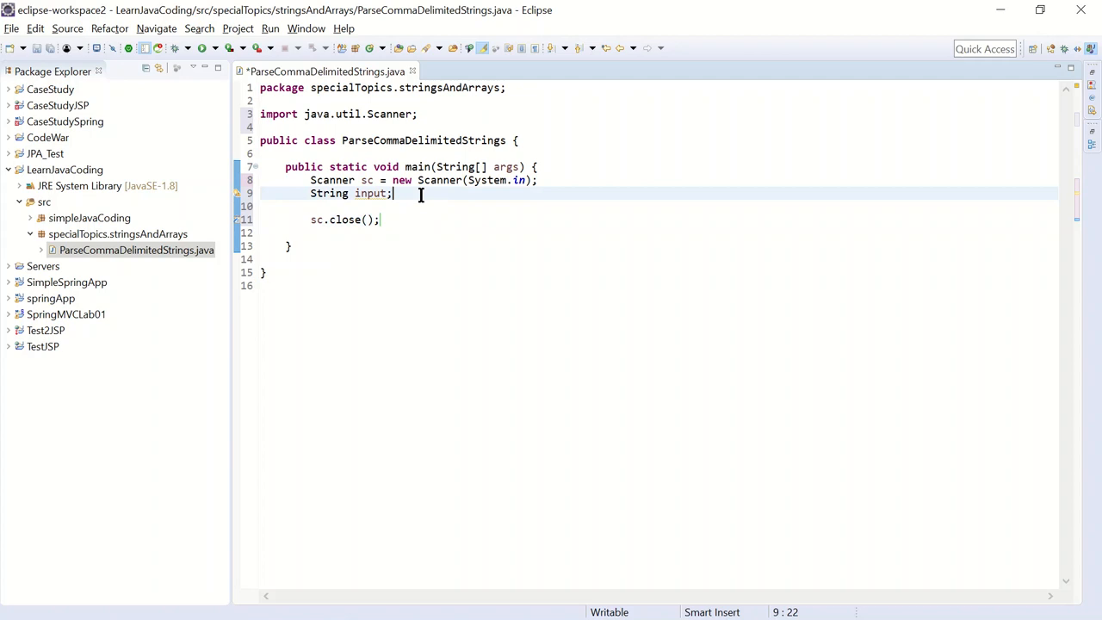
Declare String[] s = new String[50]; with a "max 50 words" comment
{"action": "key", "text": "Return"}
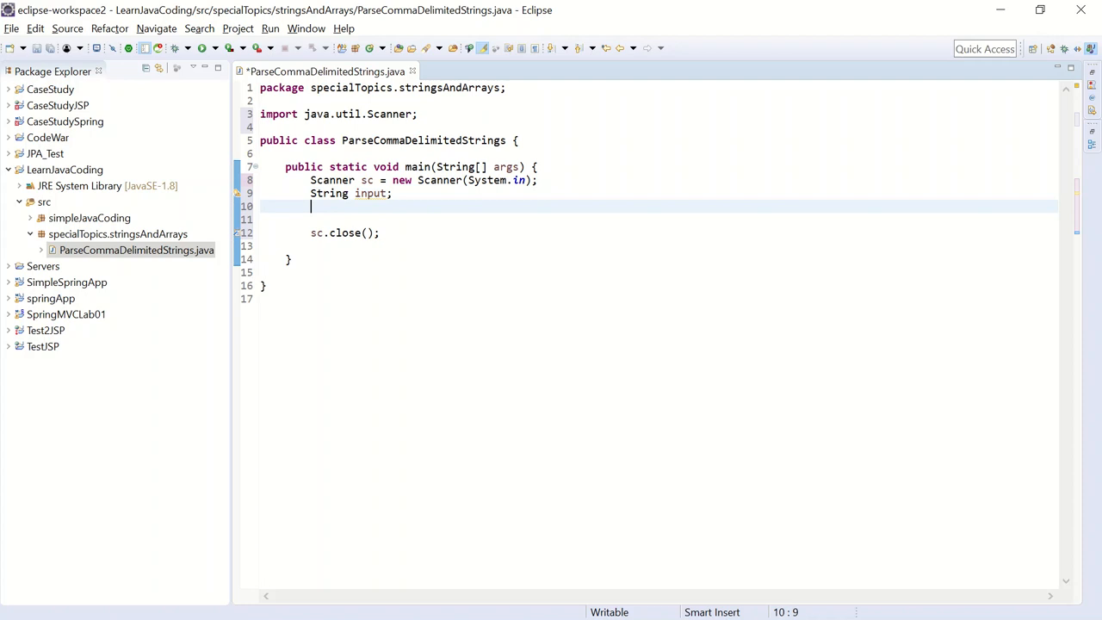
{"action": "type", "text": "String"}
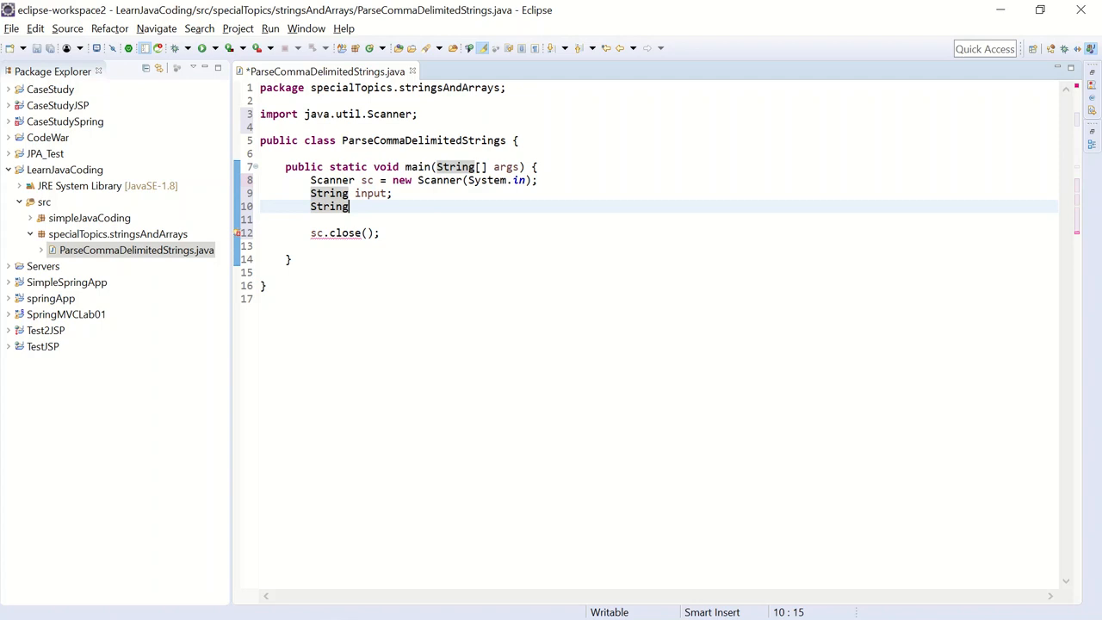
{"action": "type", "text": "[] s ="}
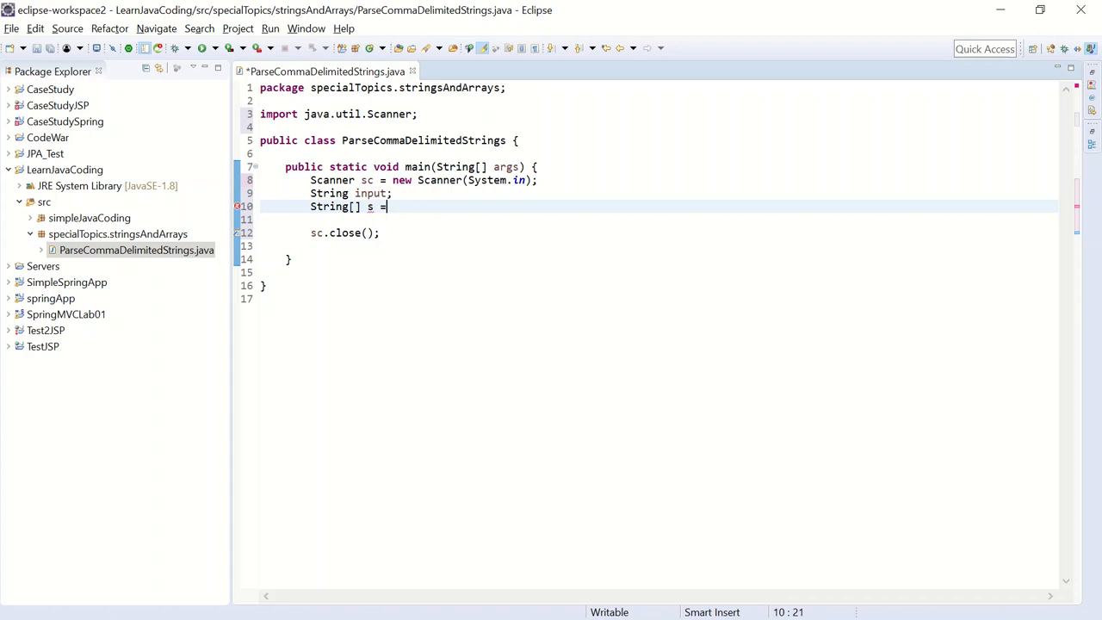
{"action": "type", "text": "new String"}
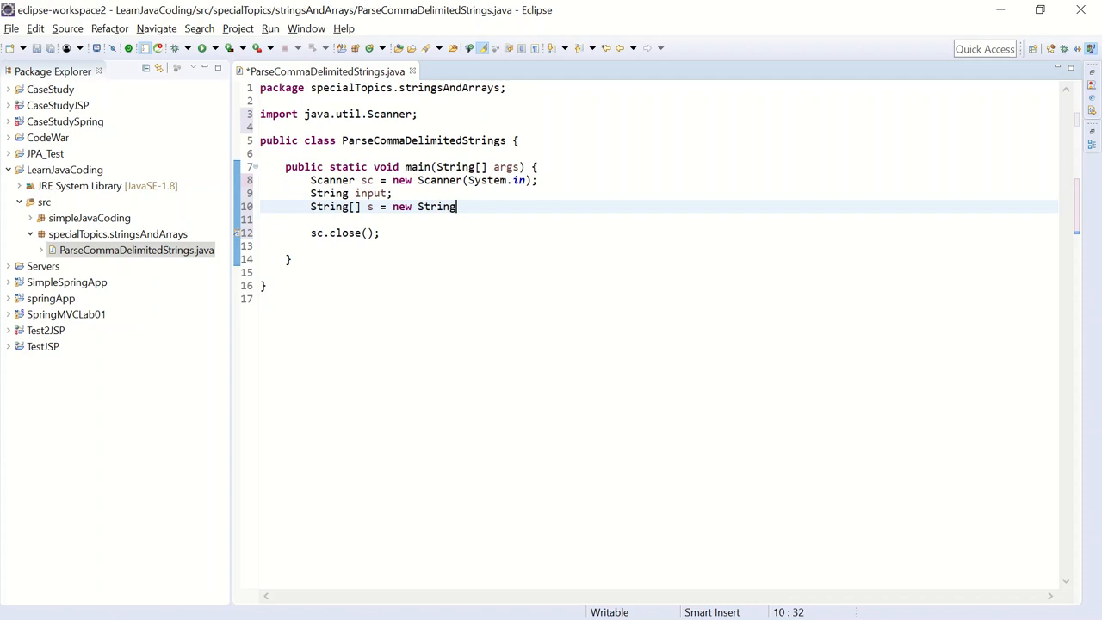
{"action": "type", "text": "[]"}
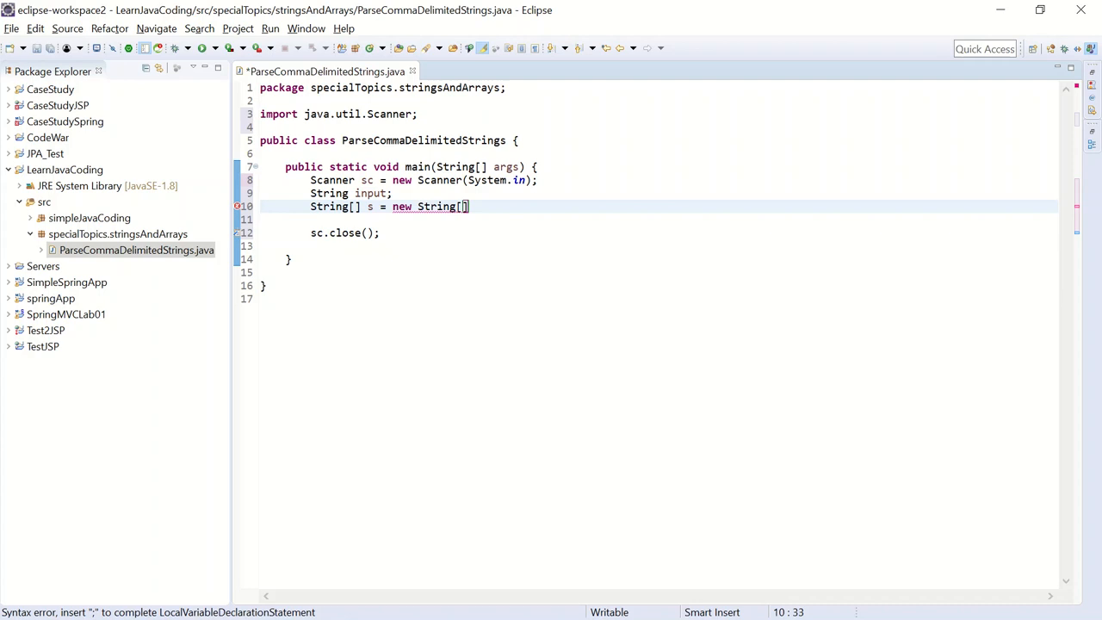
{"action": "type", "text": "50"}
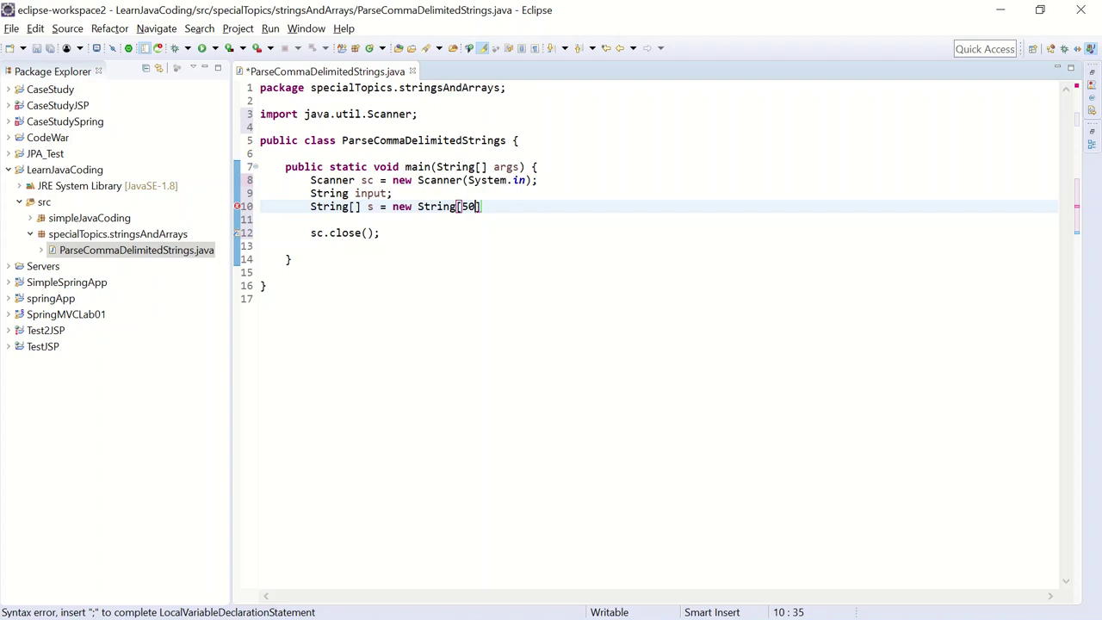
{"action": "type", "text": ";"}
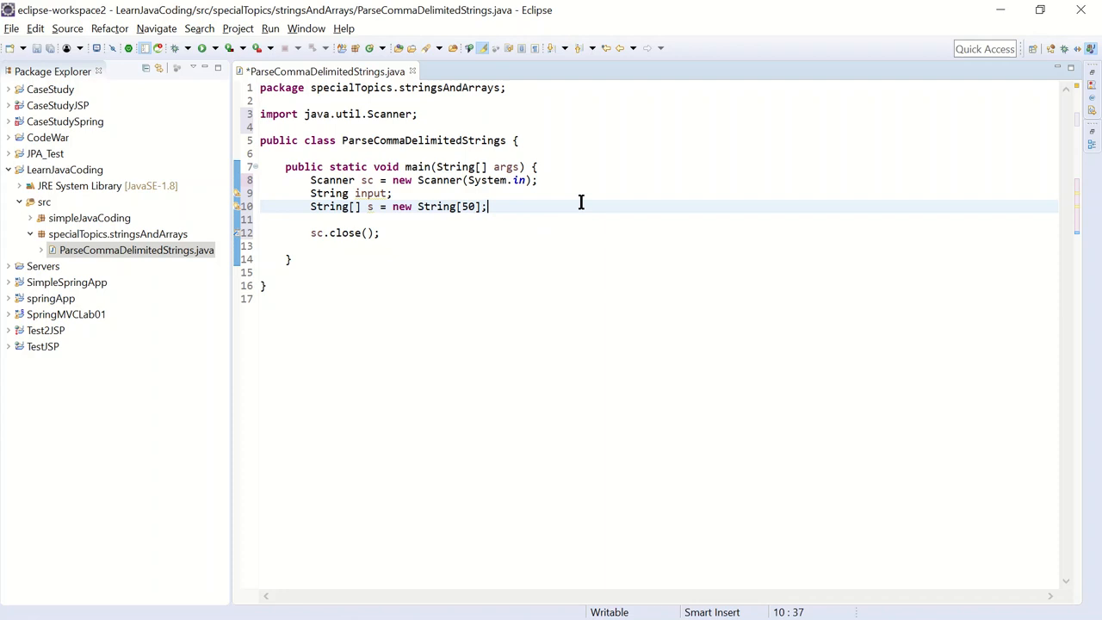
{"action": "type", "text": "//"}
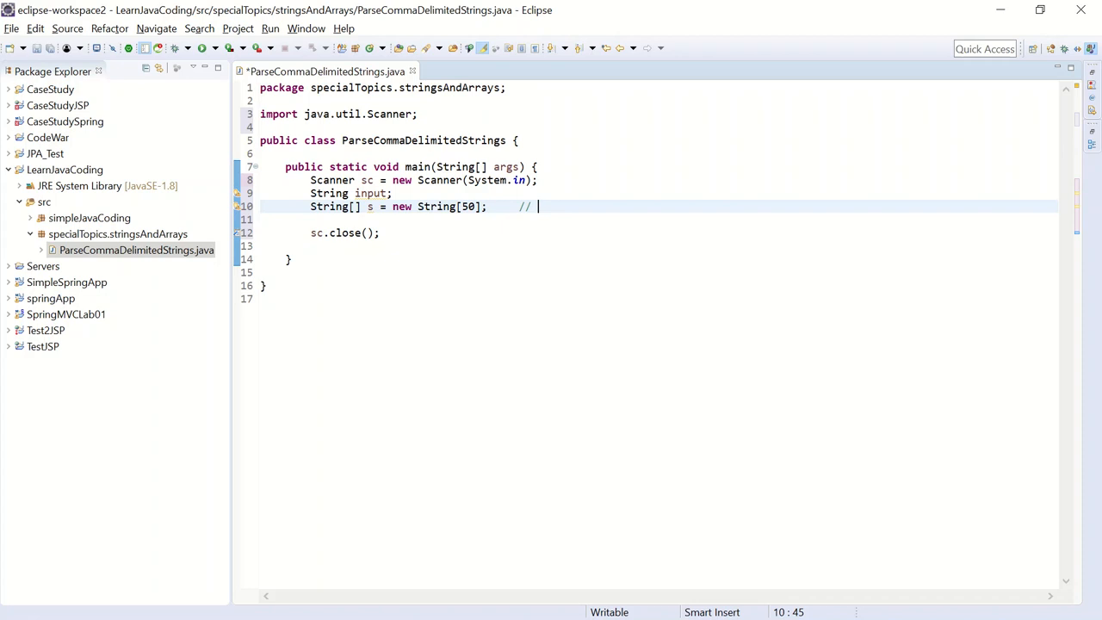
{"action": "type", "text": "max 50 words"}
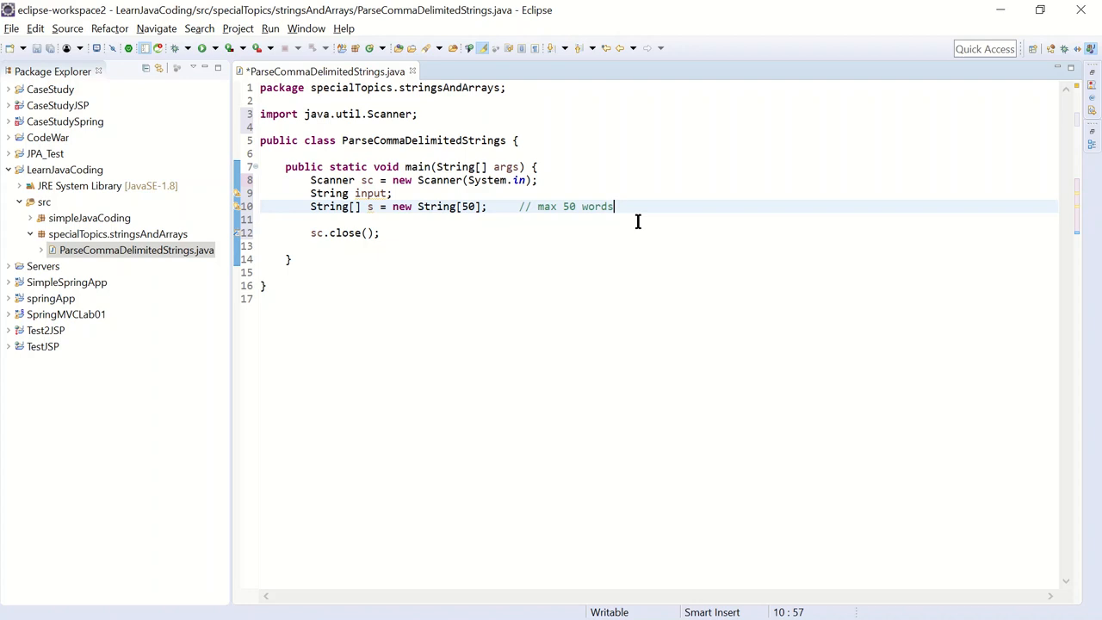
{"action": "mouse_move", "coordinate": [641, 207]}
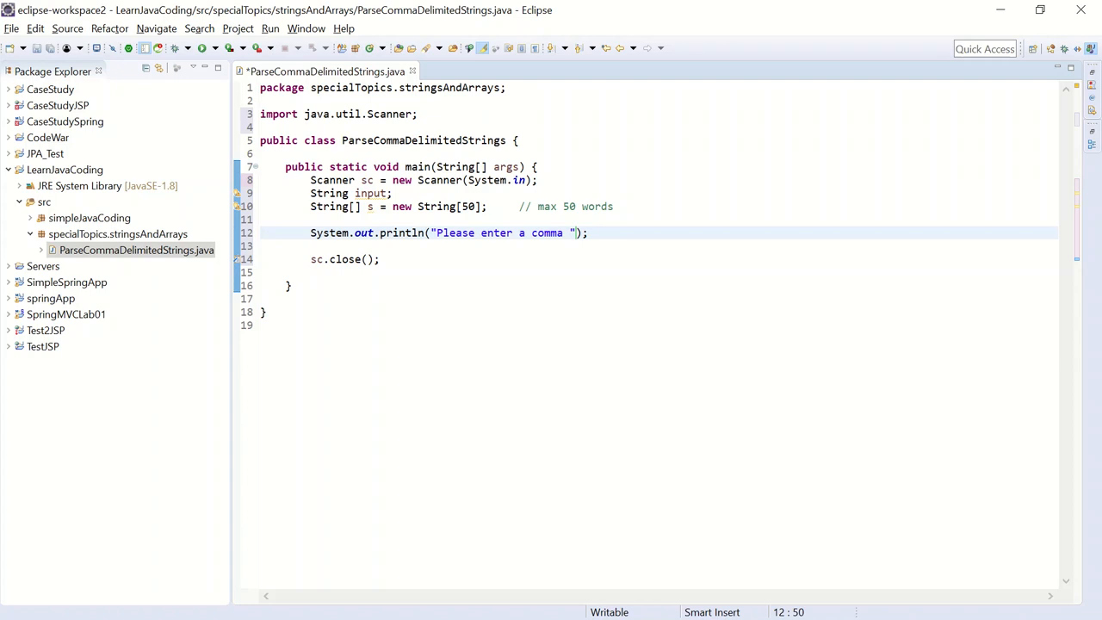
Print the prompt "Please enter a comma separated string, 50 words max." followed by a blank line
{"action": "type", "text": "separated s"}
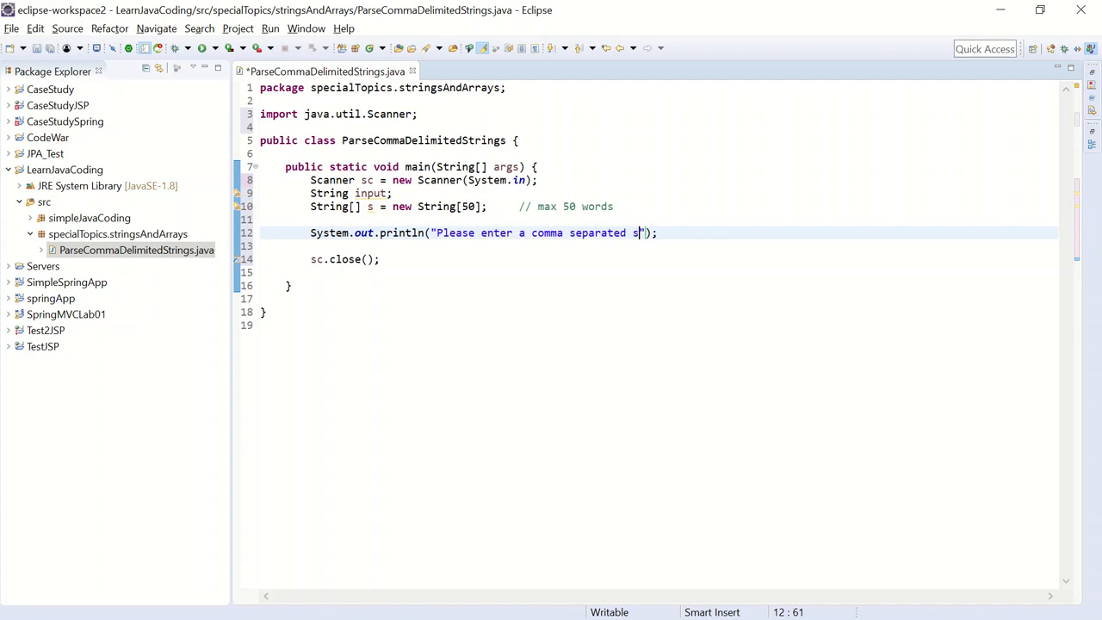
{"action": "type", "text": "tring, 50 wo"}
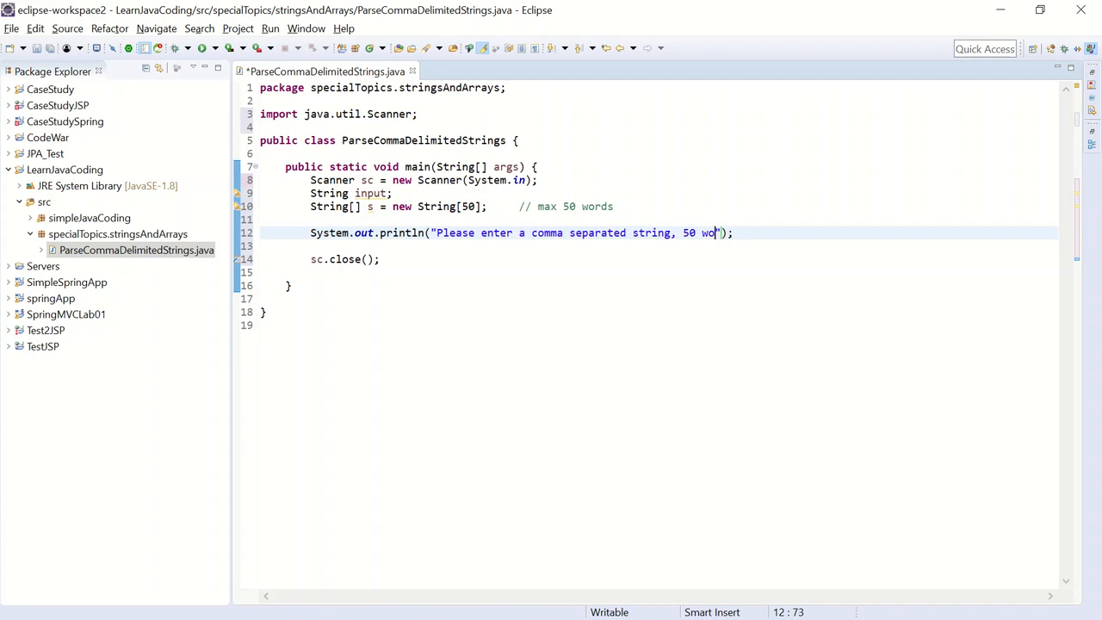
{"action": "type", "text": "rds max."}
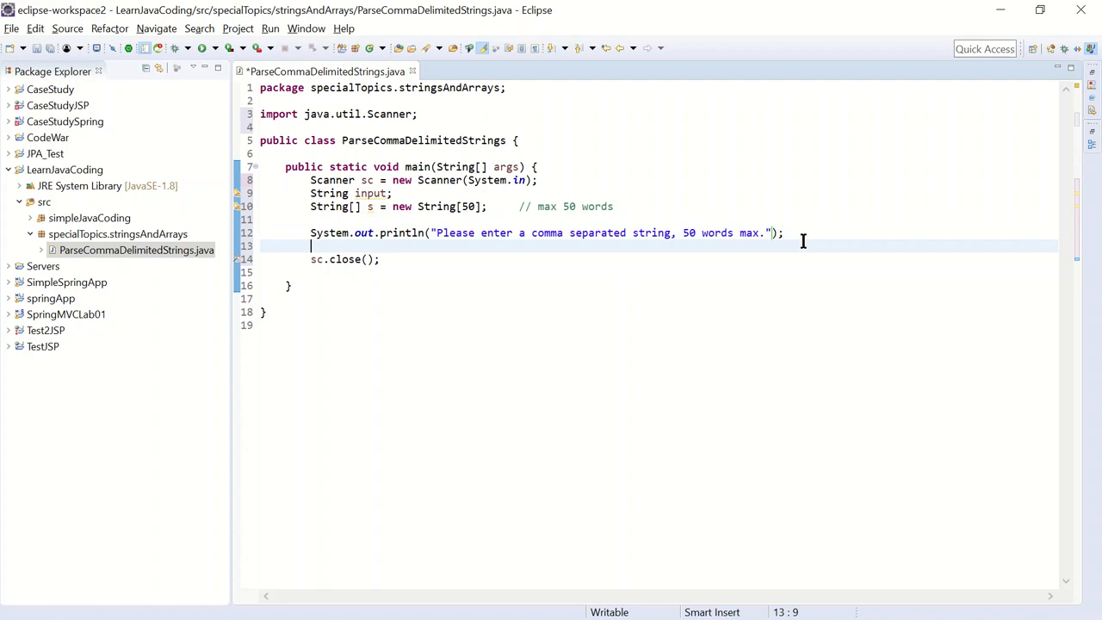
{"action": "key", "text": "Return"}
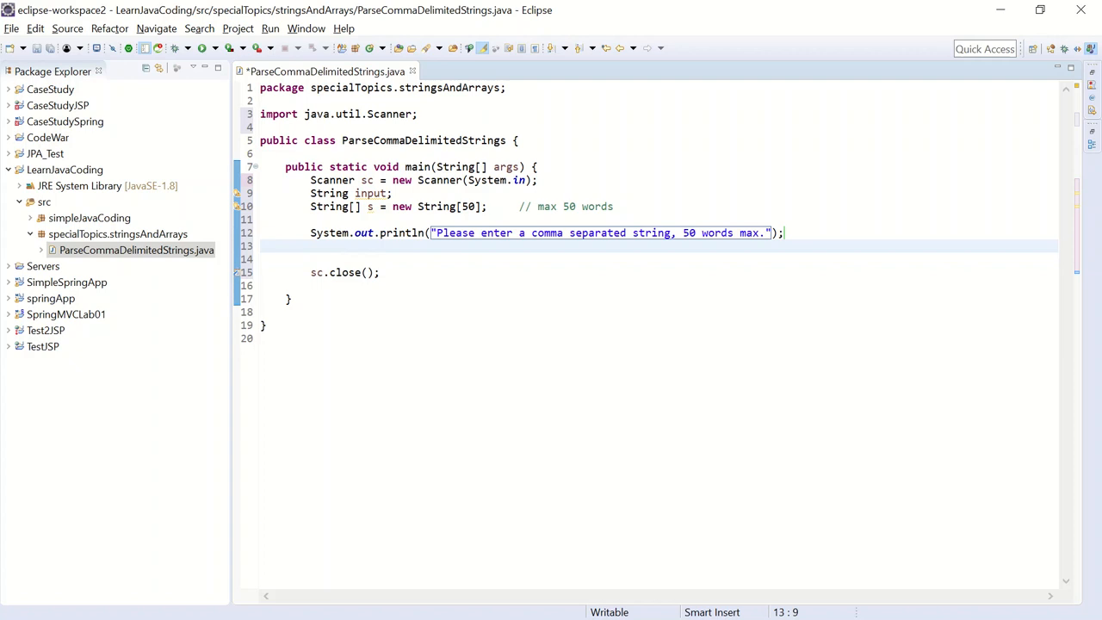
Read input = sc.nextLine(); and echo it with System.out.println(input);
{"action": "type", "text": "input"}
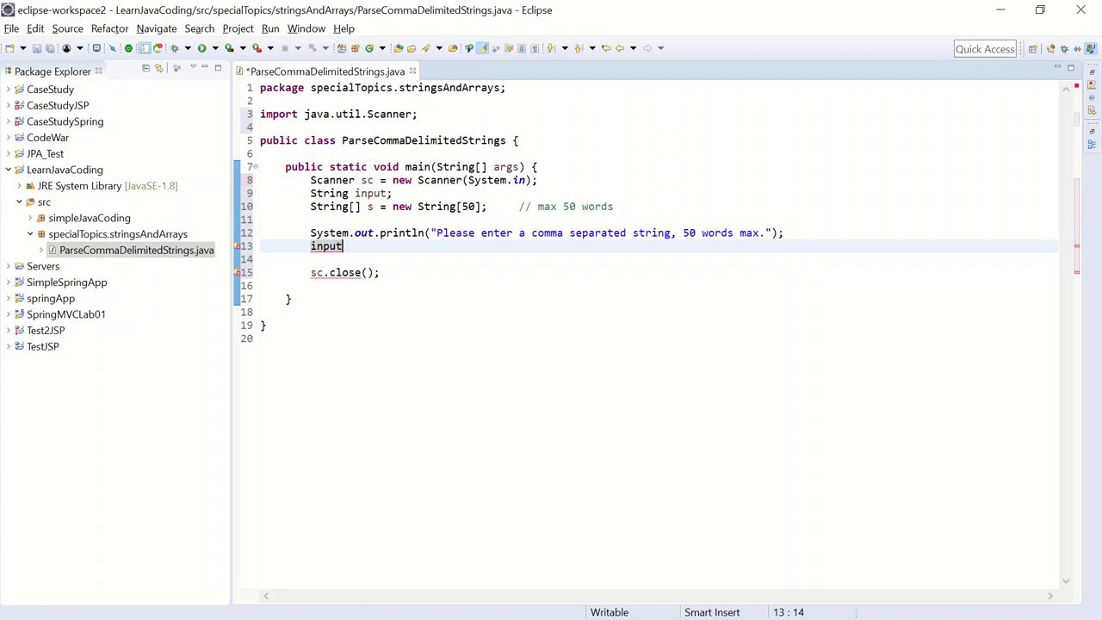
{"action": "type", "text": "= sc"}
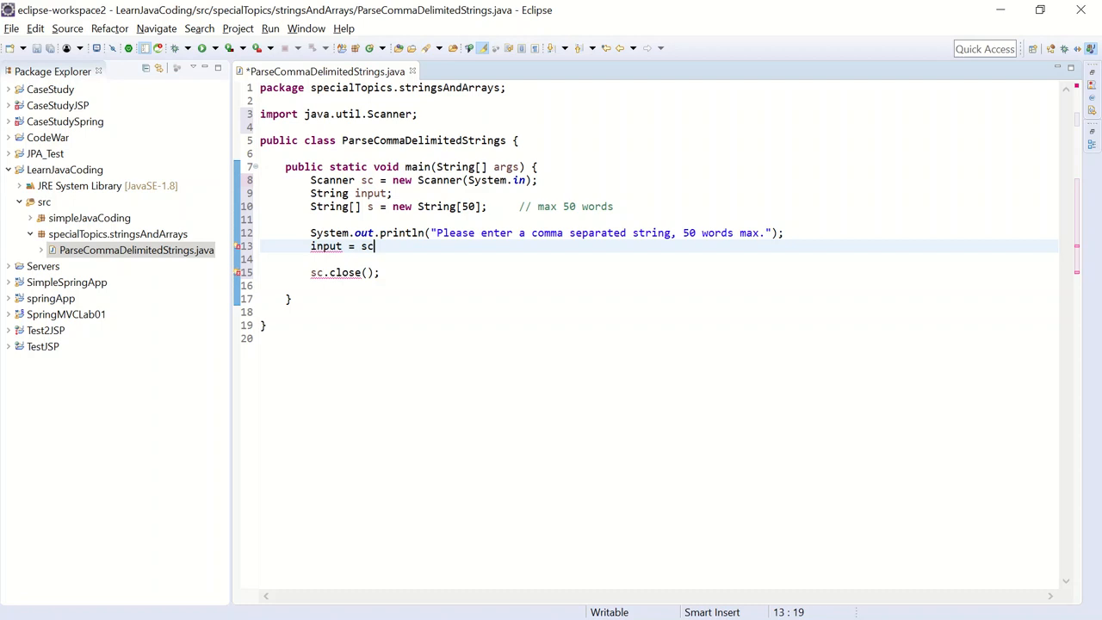
{"action": "type", "text": ".nextLine();"}
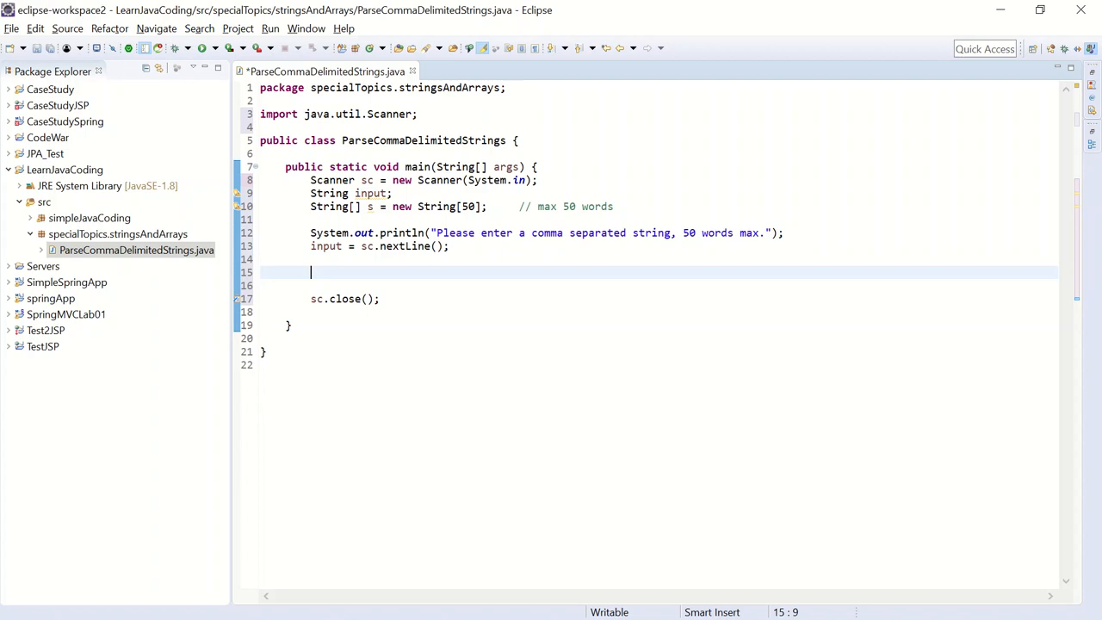
{"action": "type", "text": "System.out.println();"}
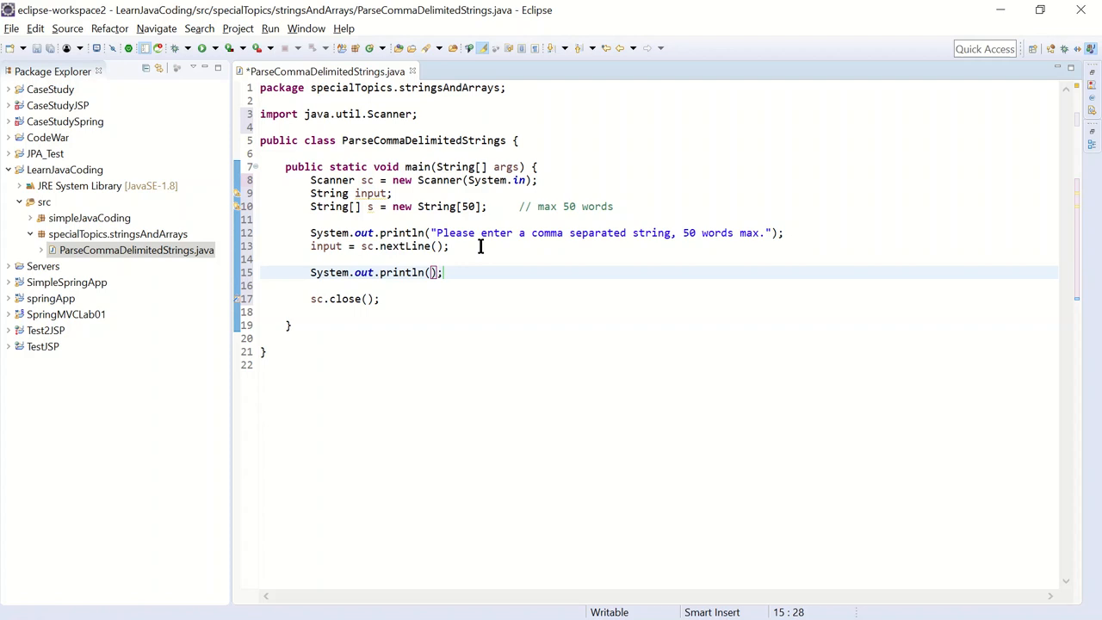
{"action": "type", "text": "input"}
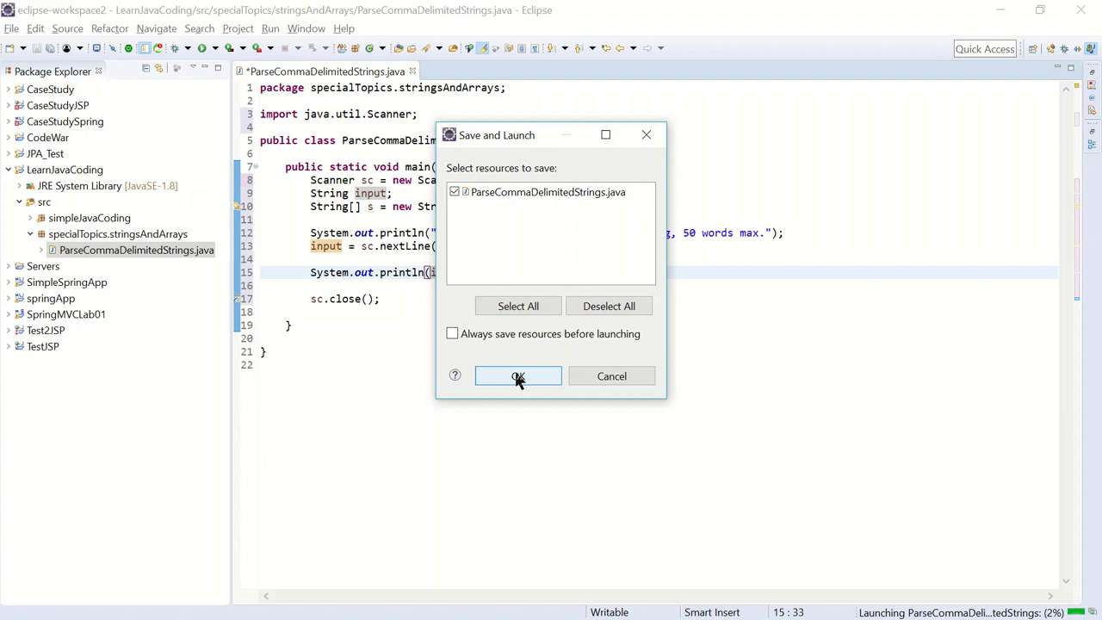
Save, run, and enter I'm,going,to,the,store,to,buy,some,milk. in the console
{"action": "left_click", "coordinate": [517, 375]}
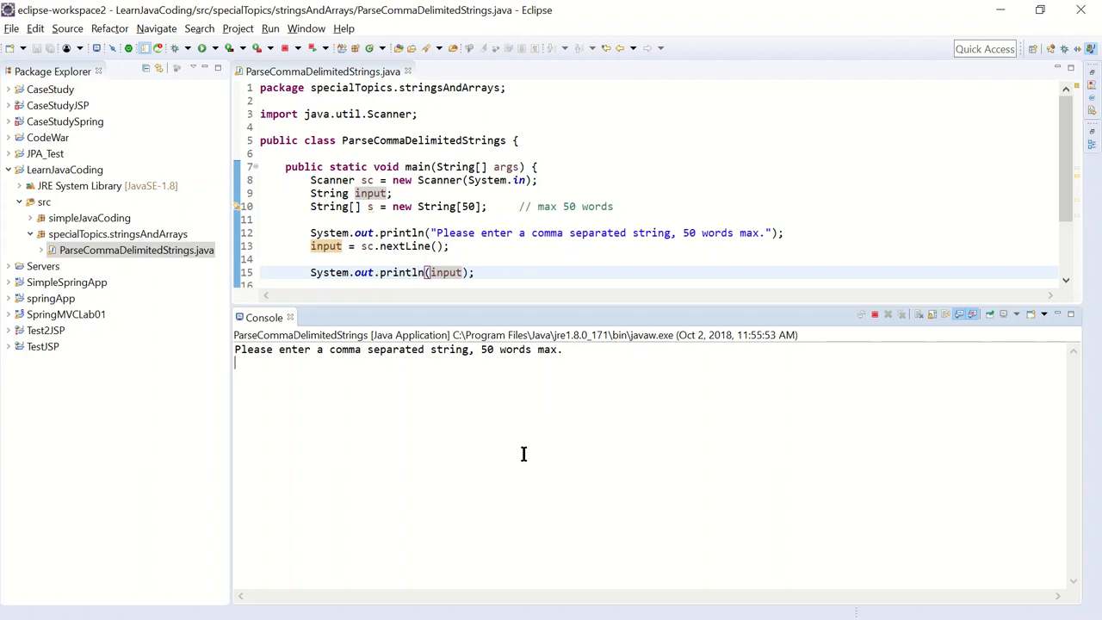
{"action": "type", "text": "I'm,going,to"}
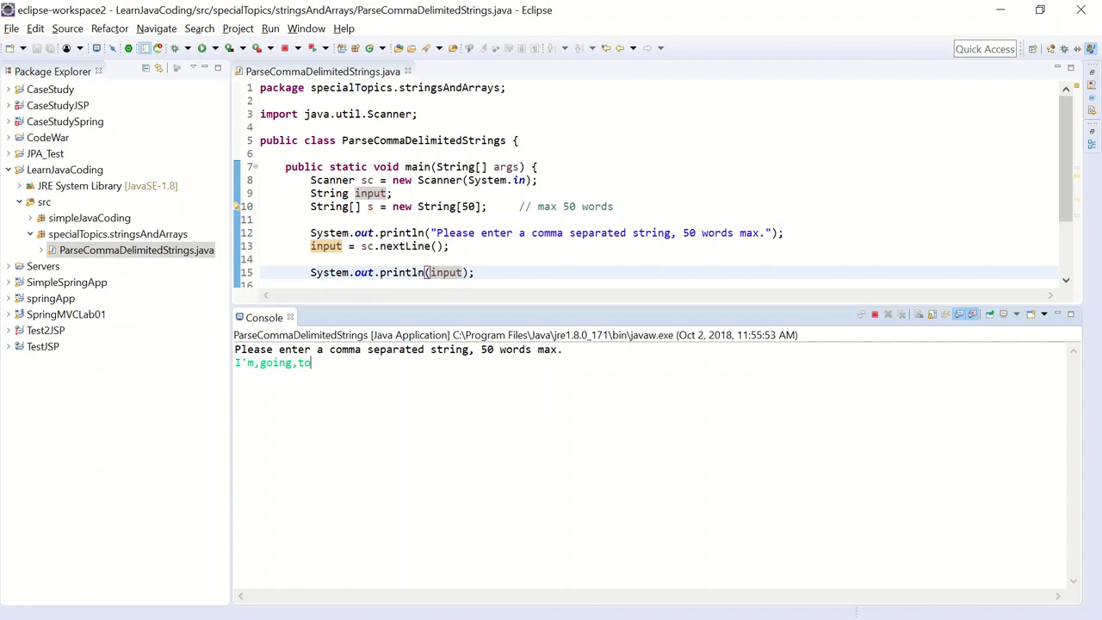
{"action": "type", "text": ",the,s"}
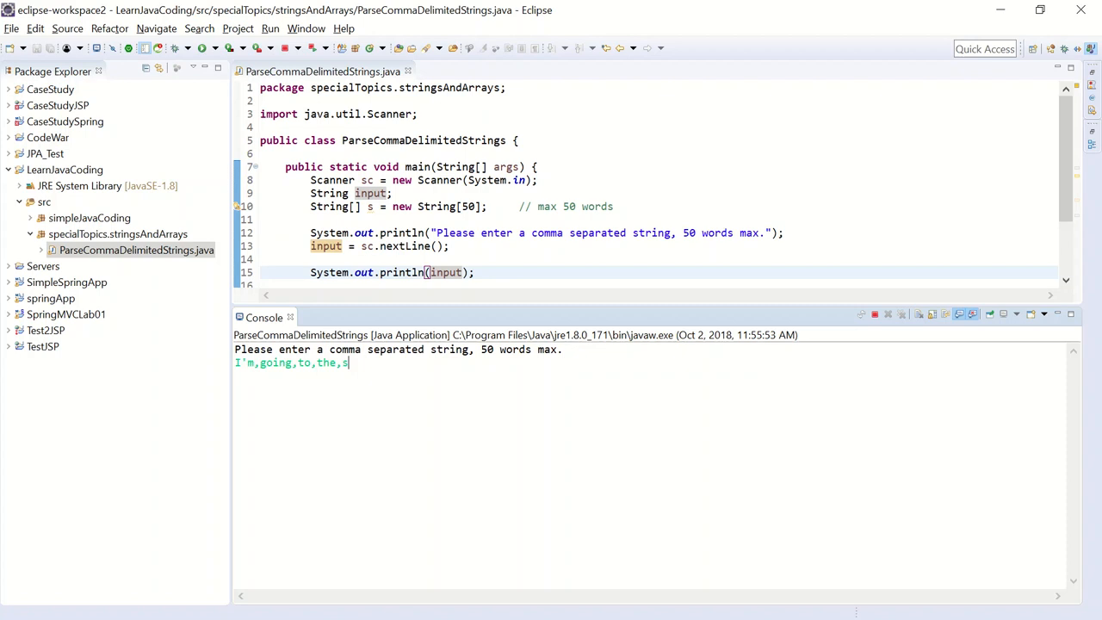
{"action": "type", "text": "tore,to,buy,some,milk."}
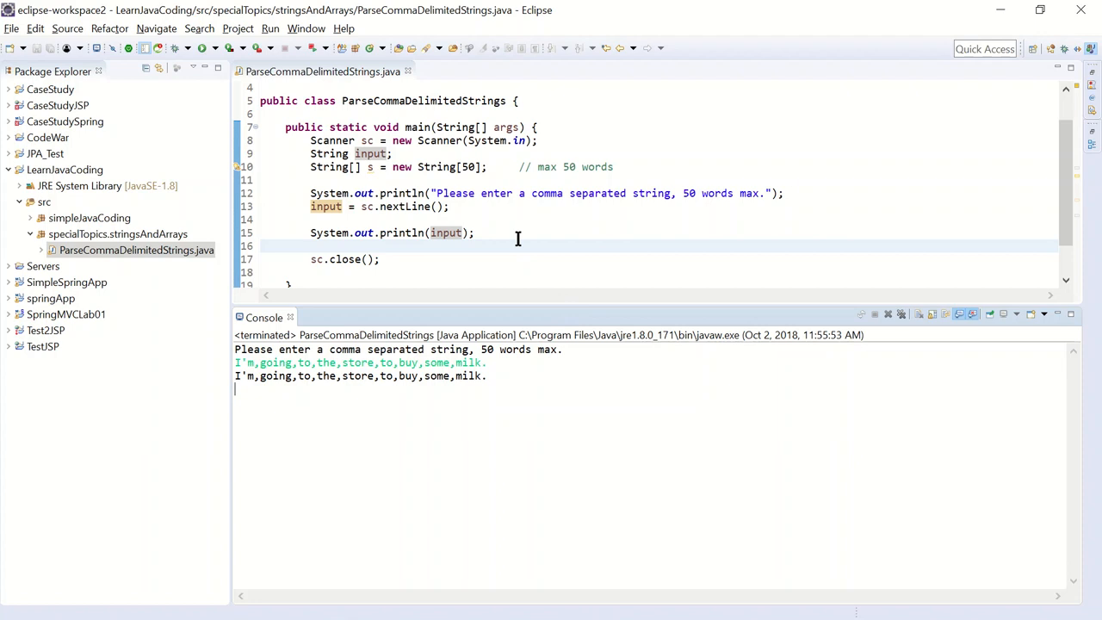
{"action": "triple_click", "coordinate": [393, 233]}
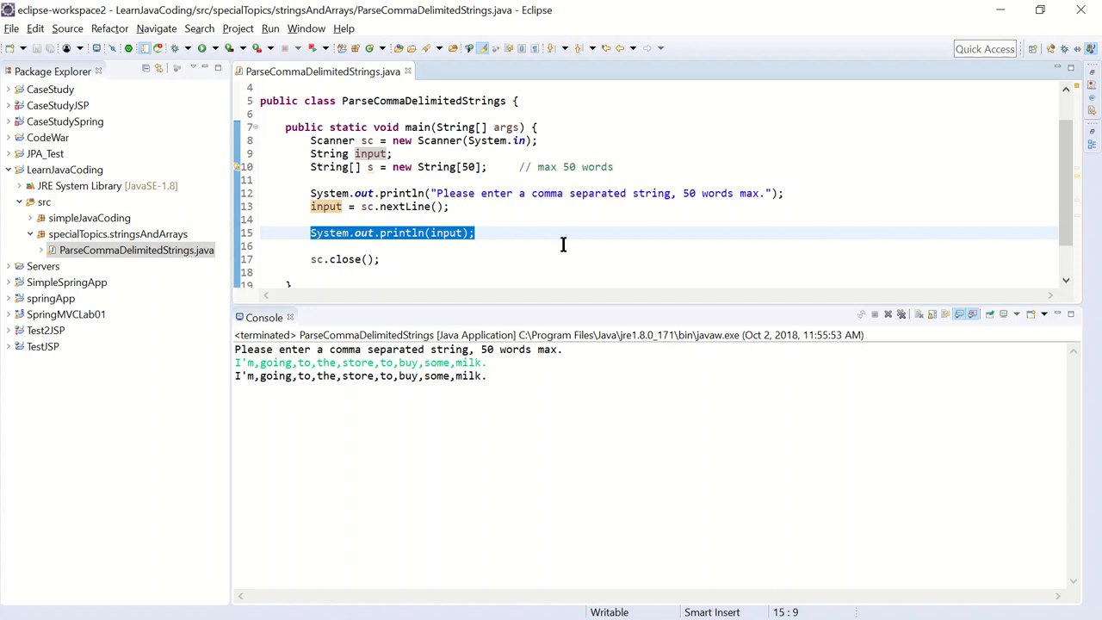
Replace the echo line with s = input.split(","); using content assist
{"action": "left_click", "coordinate": [399, 165]}
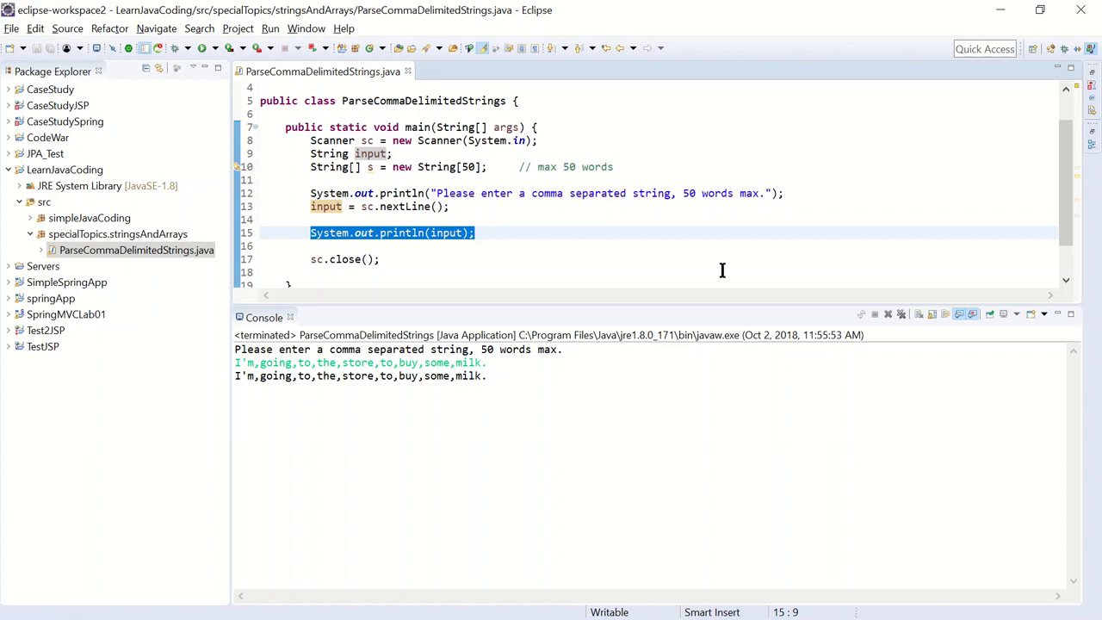
{"action": "type", "text": "s ="}
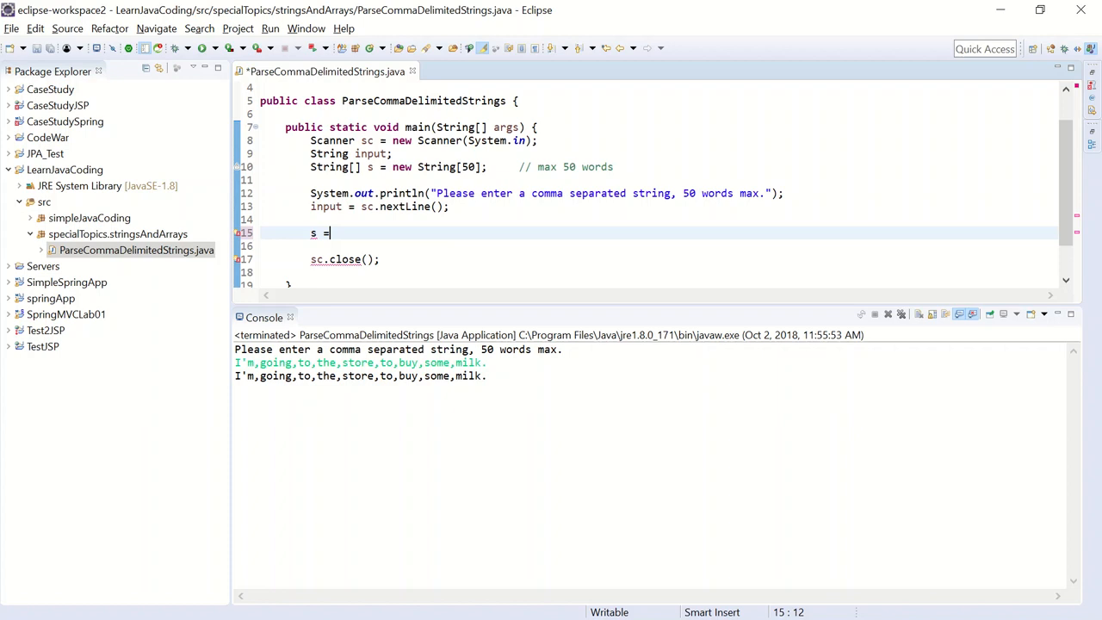
{"action": "type", "text": "input"}
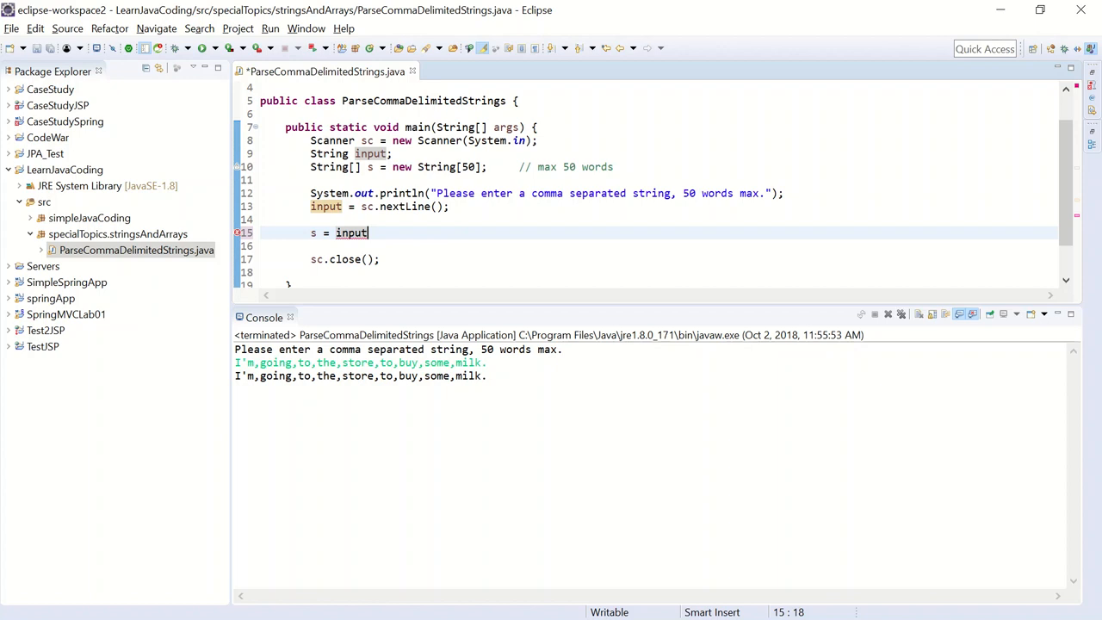
{"action": "type", "text": "."}
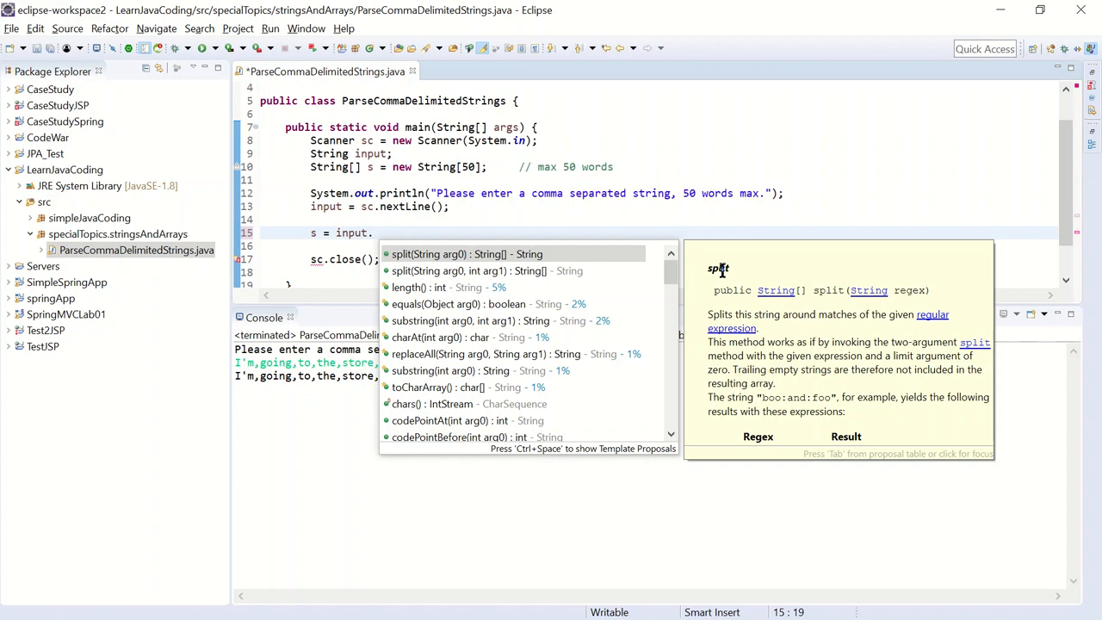
{"action": "left_click", "coordinate": [467, 253]}
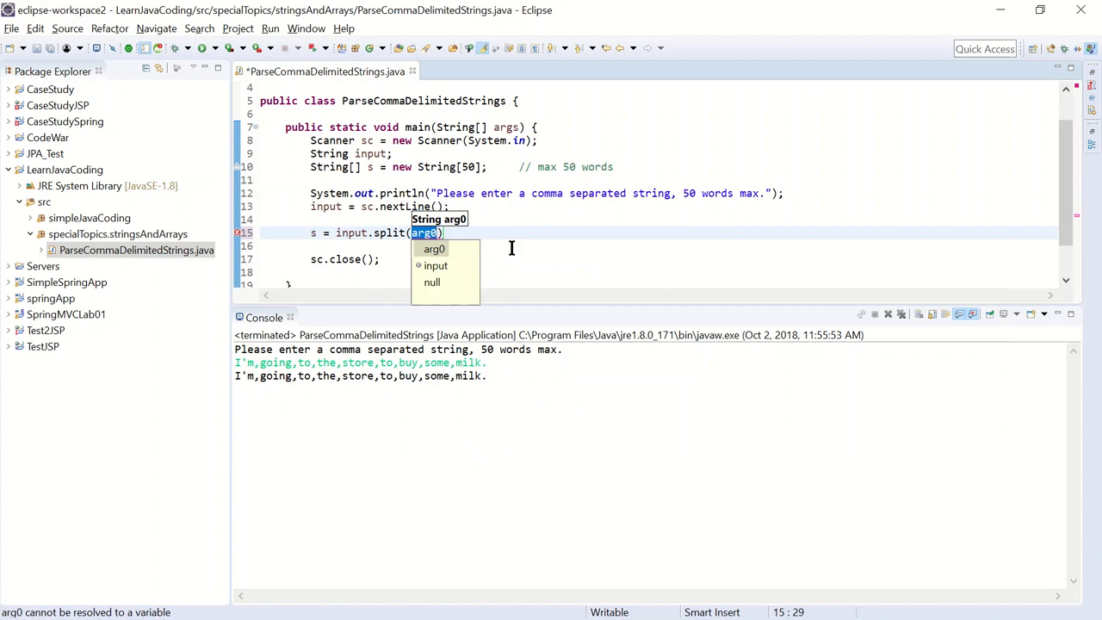
{"action": "type", "text": "\",\""}
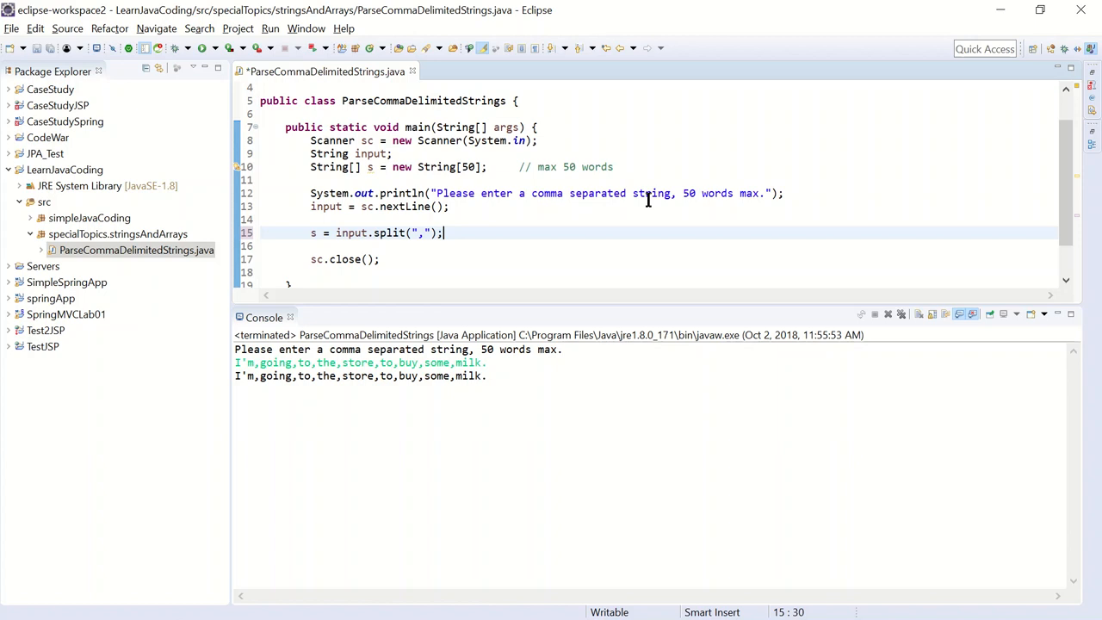
{"action": "mouse_move", "coordinate": [586, 238]}
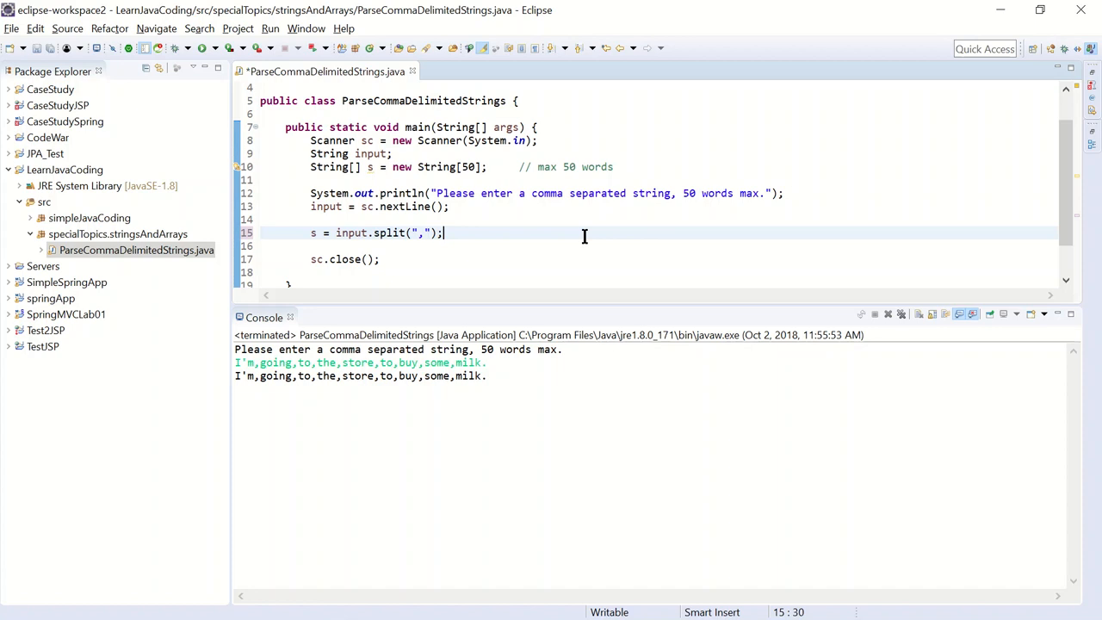
{"action": "mouse_move", "coordinate": [541, 233]}
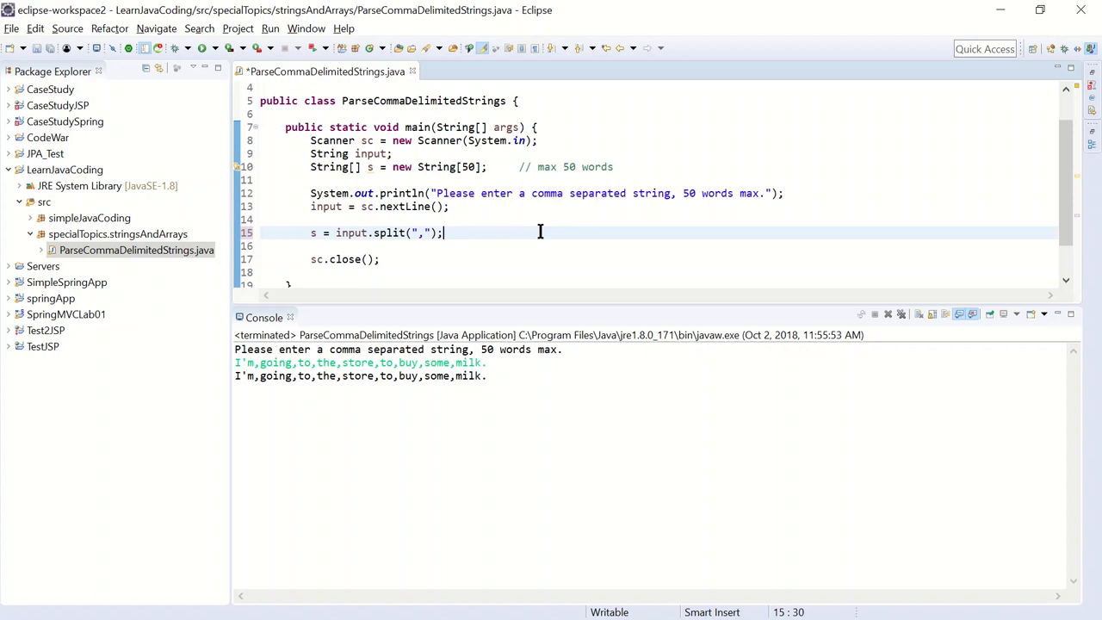
Begin typing a for-each loop header below the split
{"action": "type", "text": "for(String a :"}
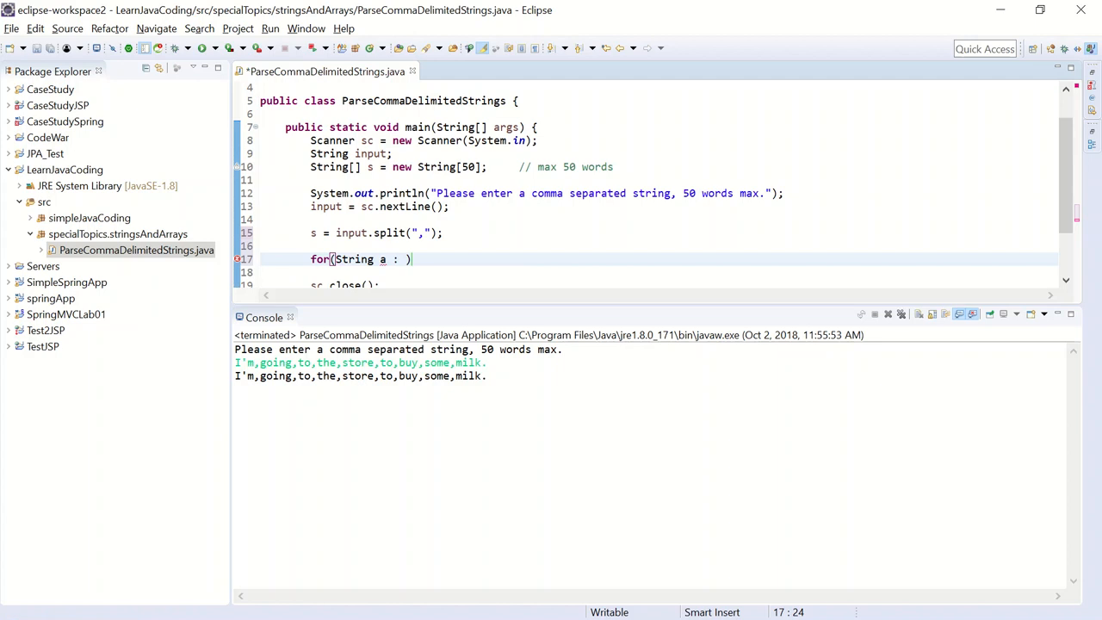
Complete for(String a : s) System.out.println(a); via the sysout template and run the program
{"action": "type", "text": "s"}
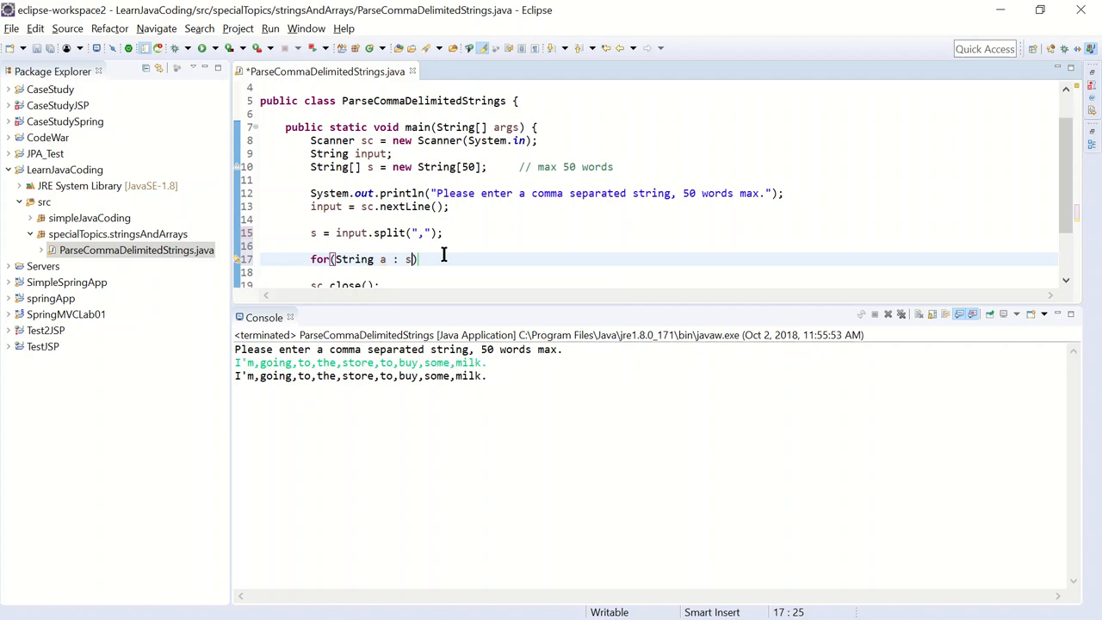
{"action": "type", "text": "Sysout"}
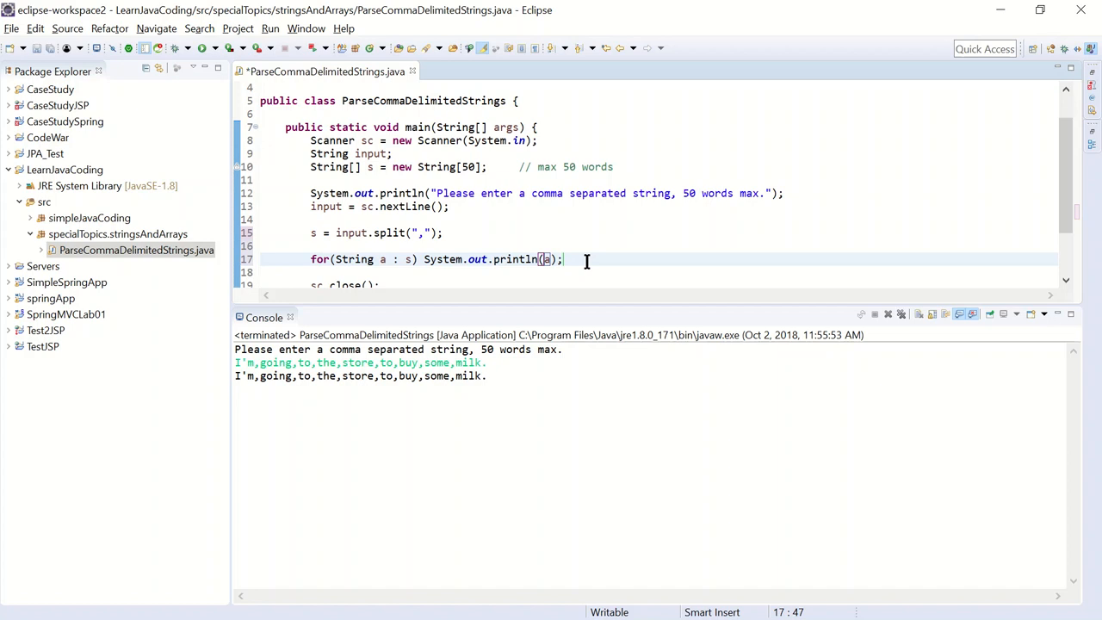
{"action": "left_click", "coordinate": [889, 314]}
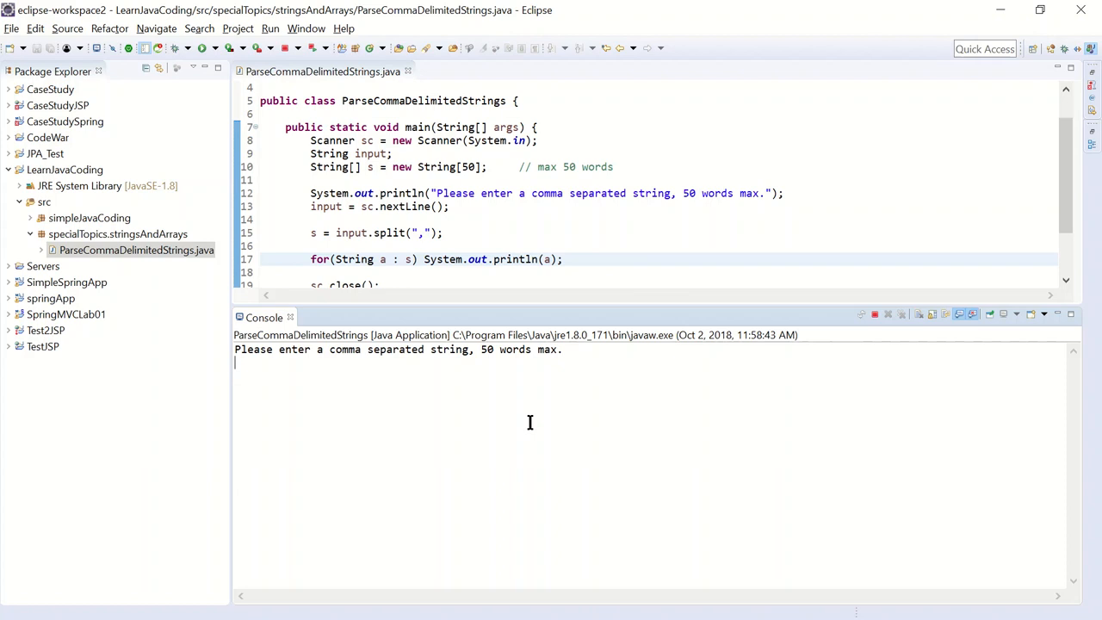
Enter I'm,going,to,the,store,to,buy,some,milk. in the Console so each word prints on its own line
{"action": "type", "text": "I'm,going,"}
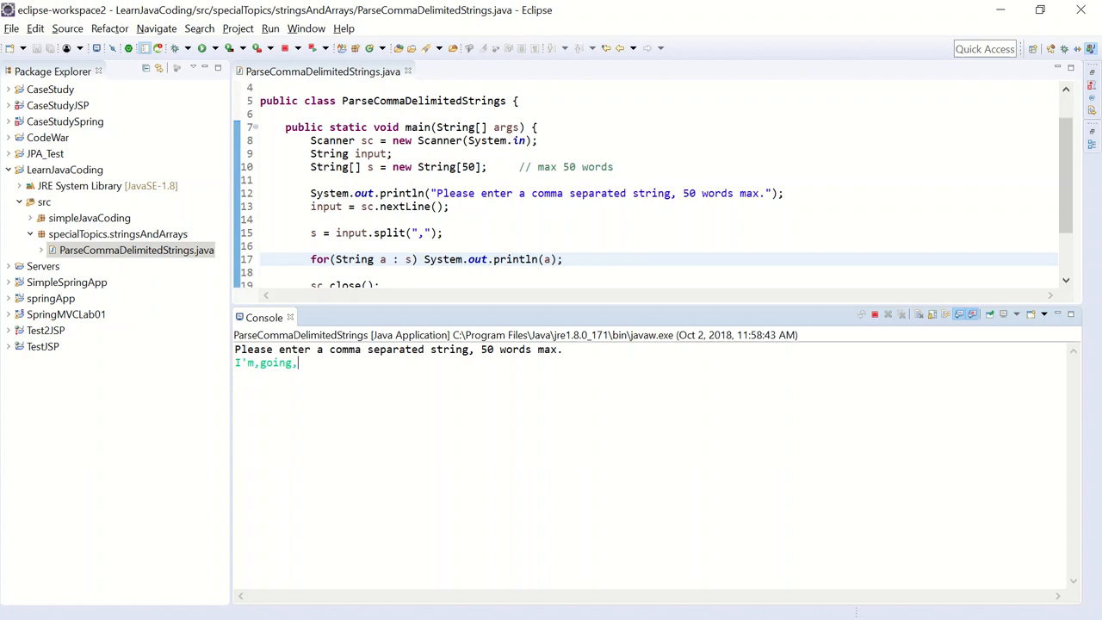
{"action": "type", "text": "to,the,store,to"}
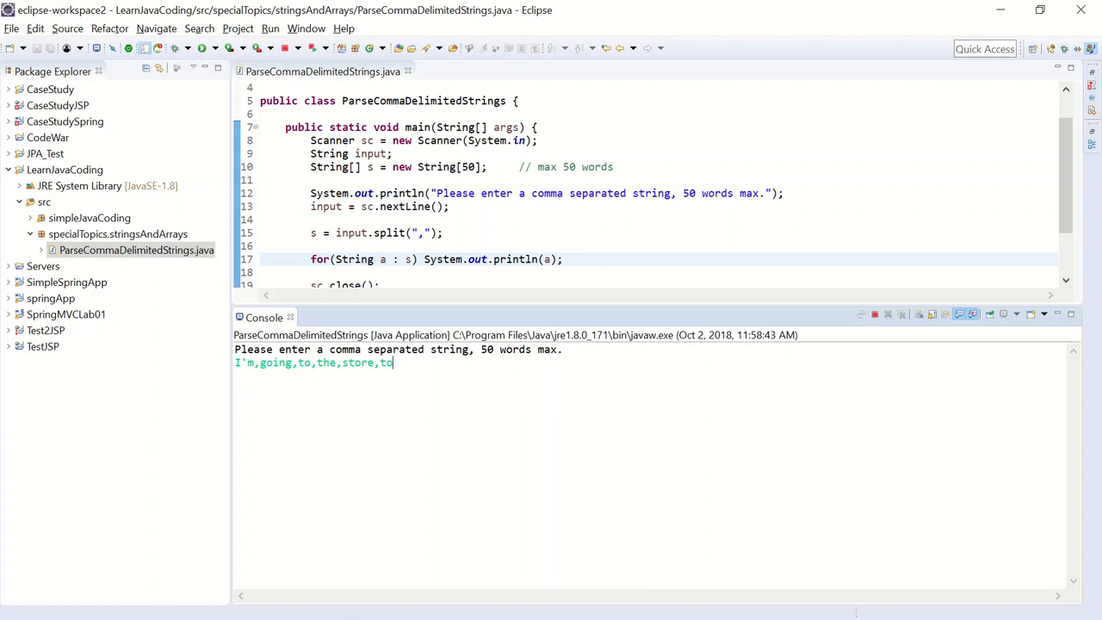
{"action": "type", "text": ",buy,some,mi"}
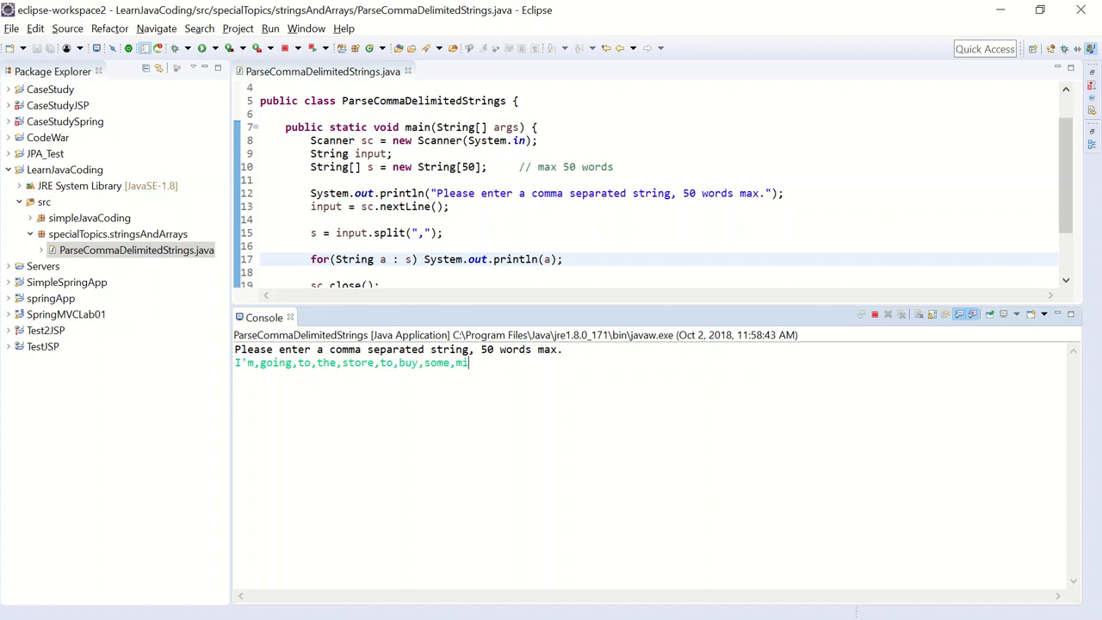
{"action": "type", "text": "lk."}
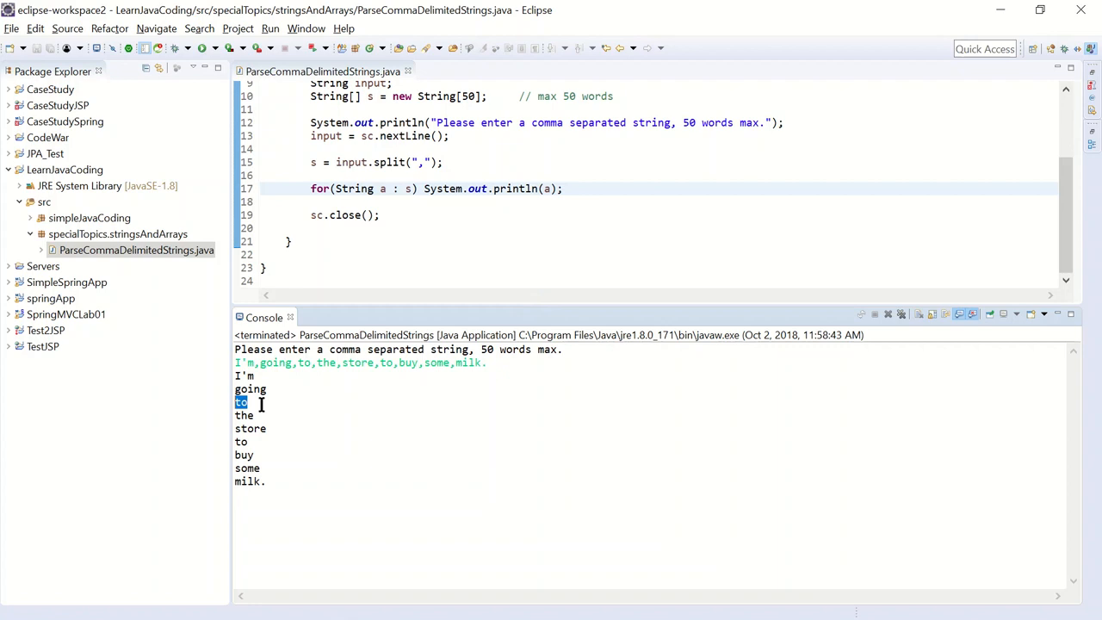
{"action": "left_click", "coordinate": [602, 188]}
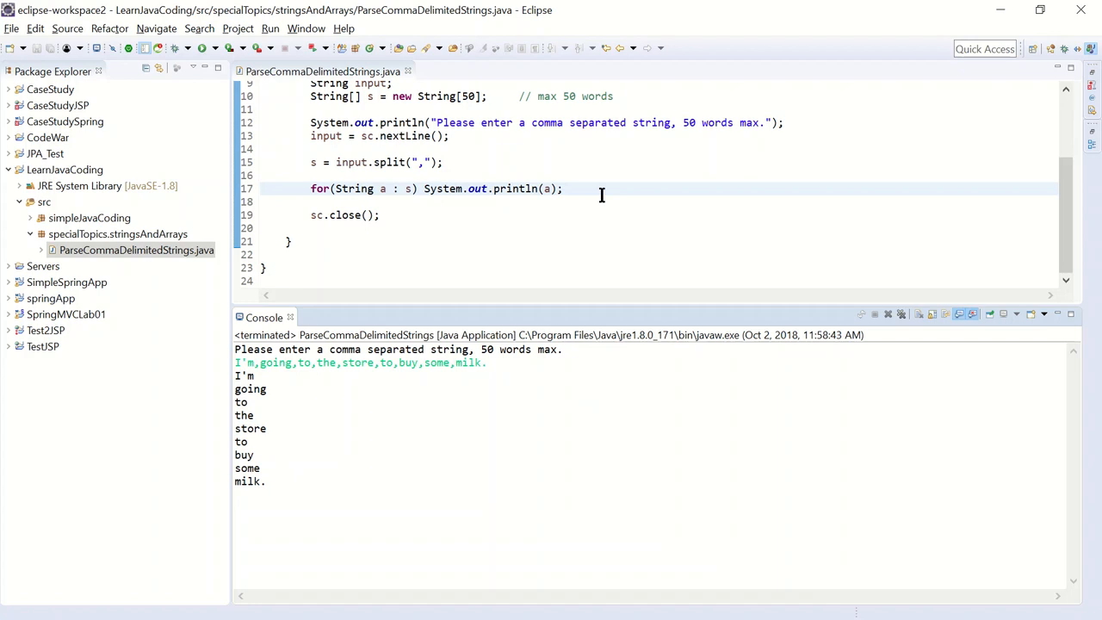
Add System.out.println(s[1]); on a new line after the loop
{"action": "key", "text": "Return"}
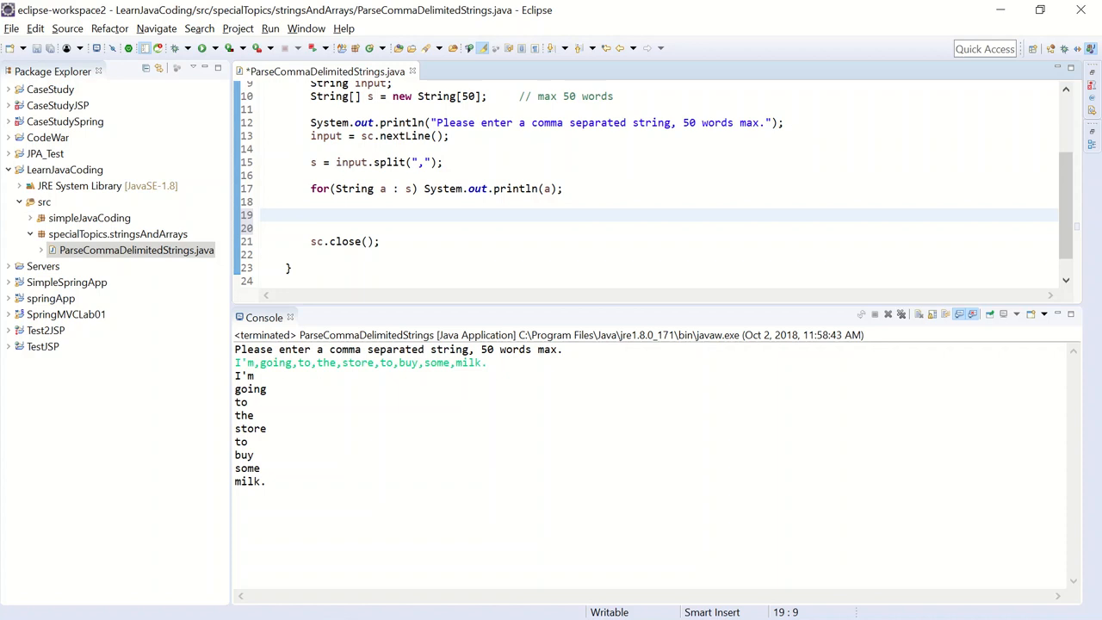
{"action": "type", "text": "System.out.println();"}
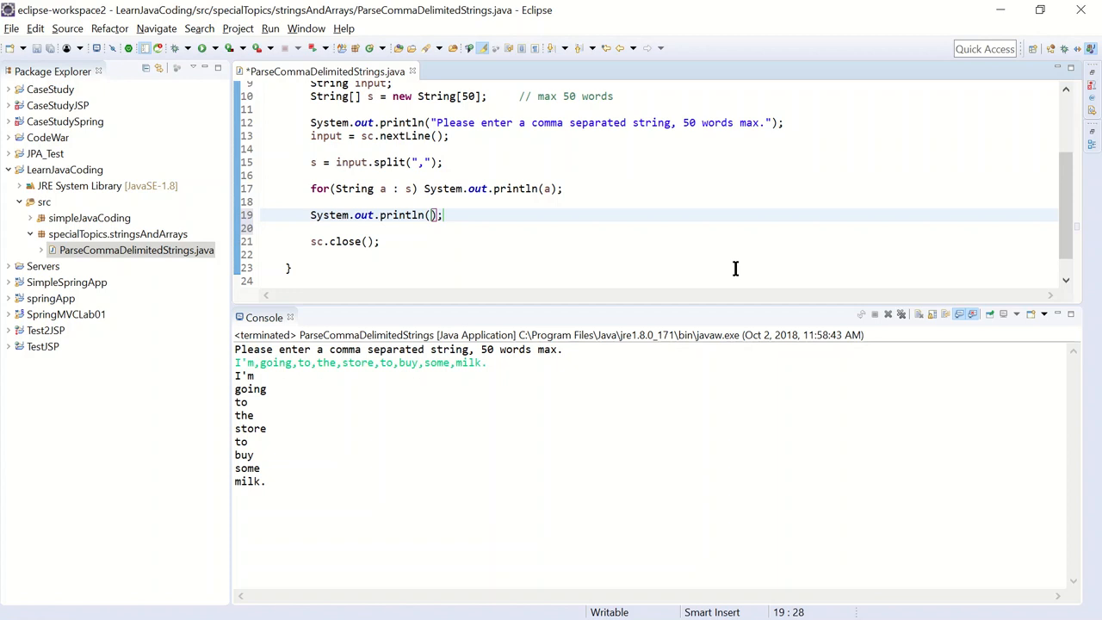
{"action": "type", "text": "s"}
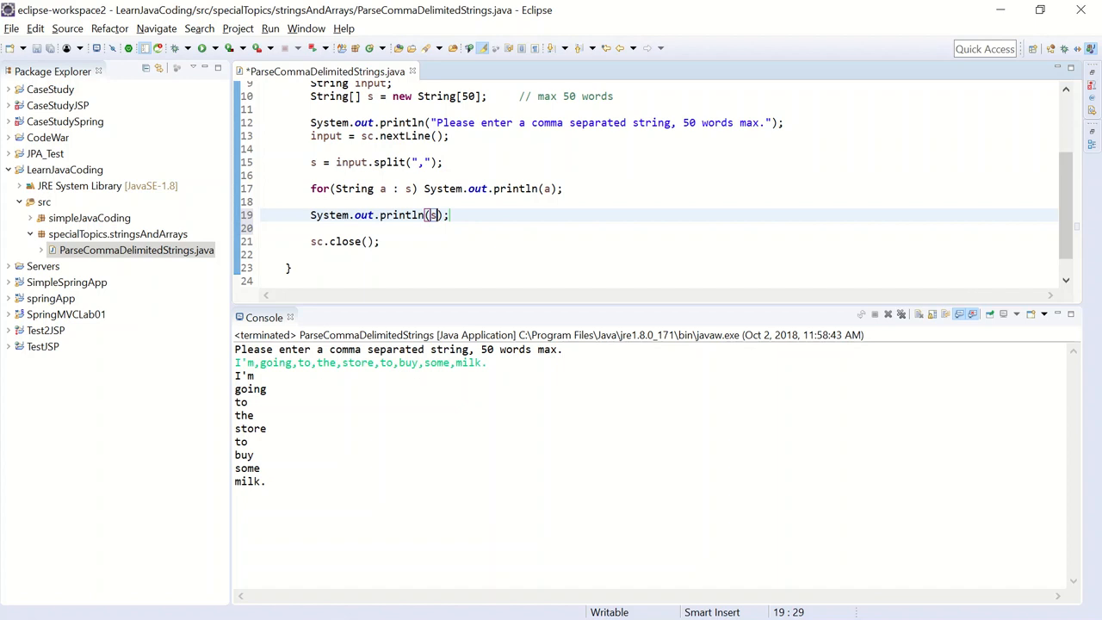
{"action": "type", "text": "s[1]"}
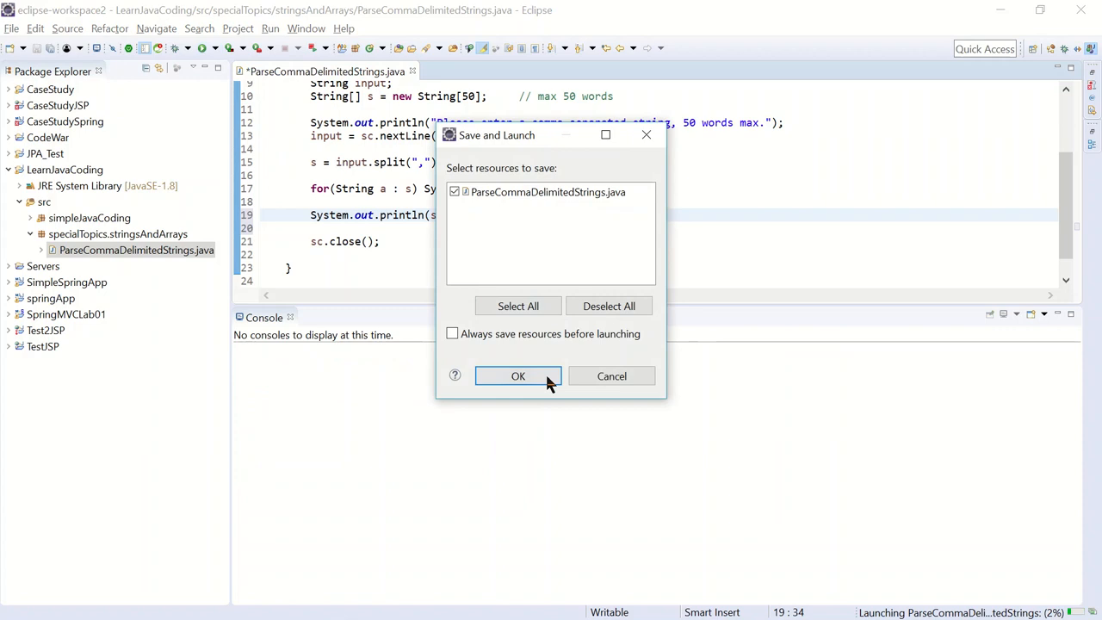
Save and launch, enter the comma-separated sentence, and select the printed words ending with going
{"action": "left_click", "coordinate": [517, 375]}
{"action": "type", "text": "I'm,"}
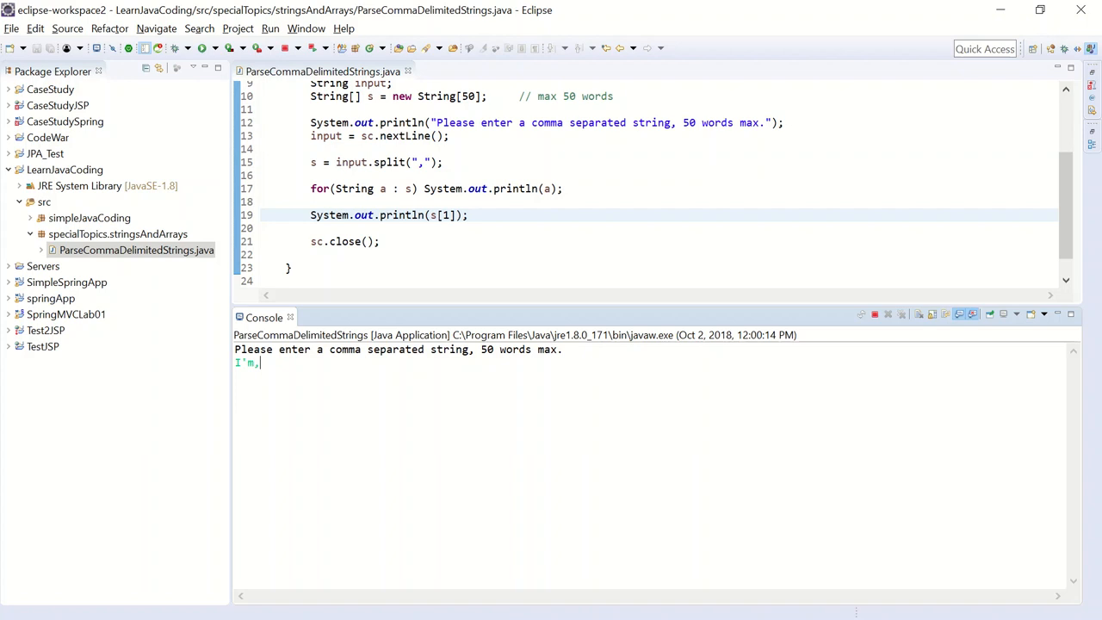
{"action": "type", "text": "going,to,the,store,to,buy,some,milk."}
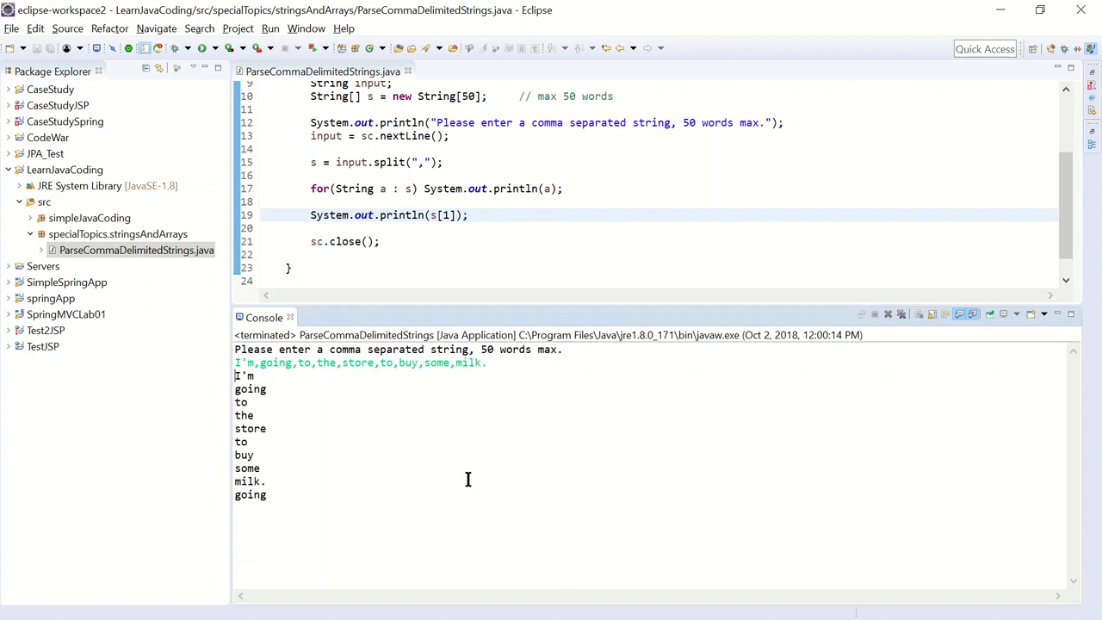
{"action": "left_click_drag", "start_coordinate": [235, 375], "coordinate": [267, 485]}
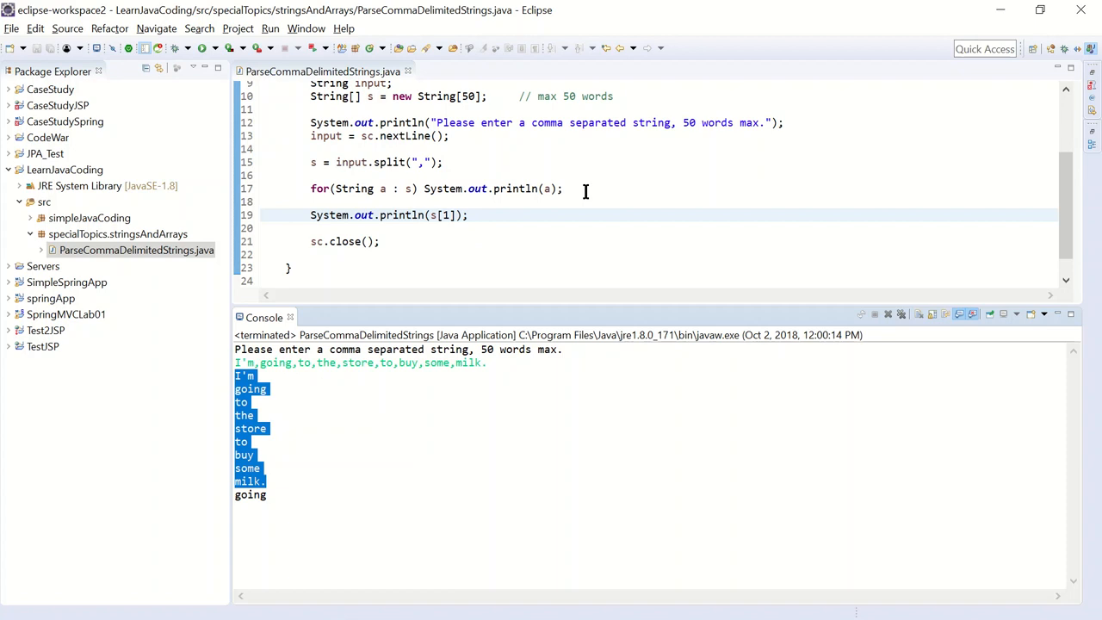